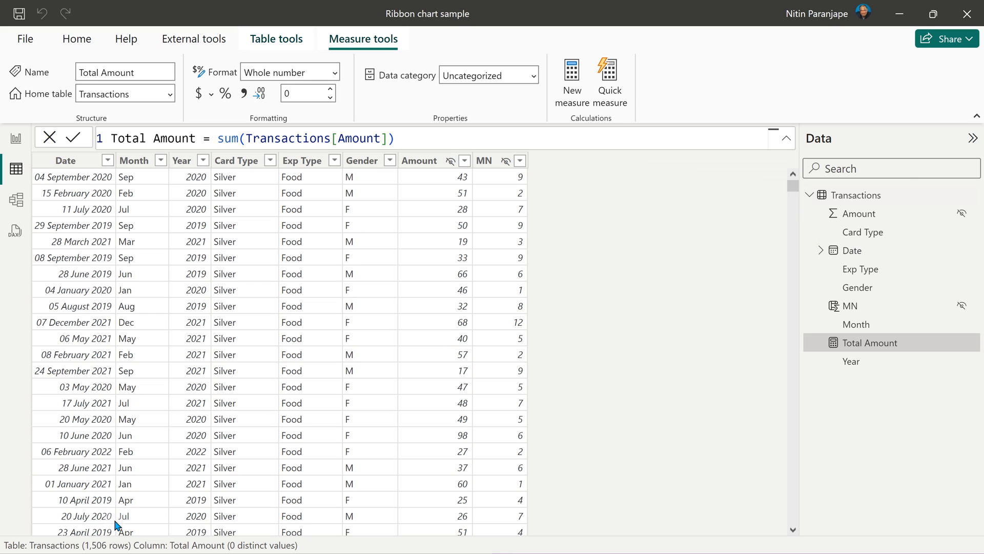
mouse_move(388, 200)
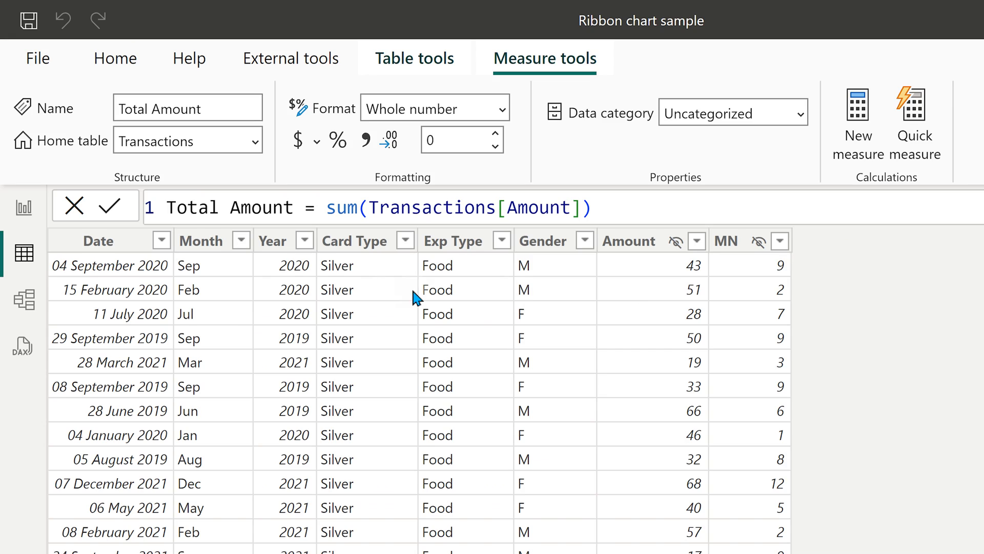
mouse_move(365, 275)
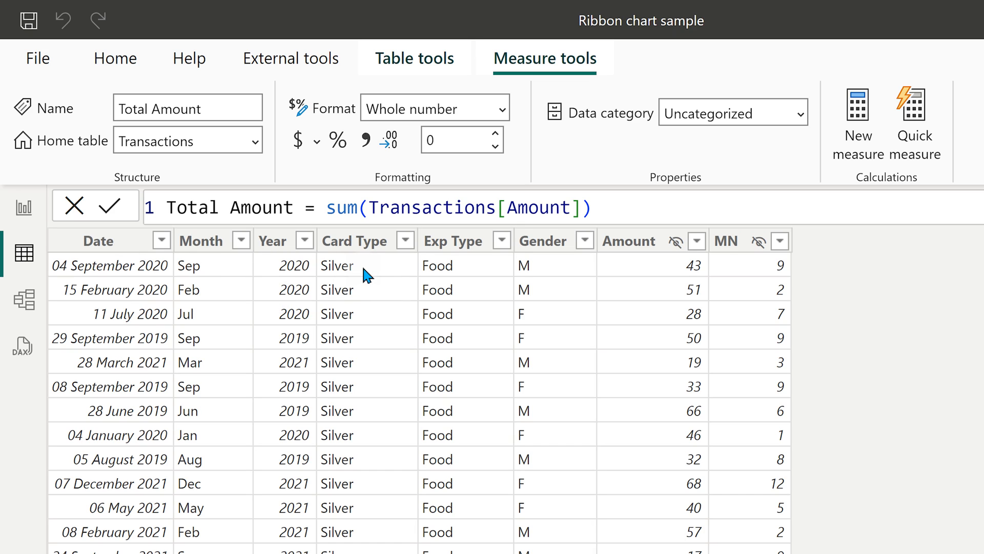
mouse_move(444, 276)
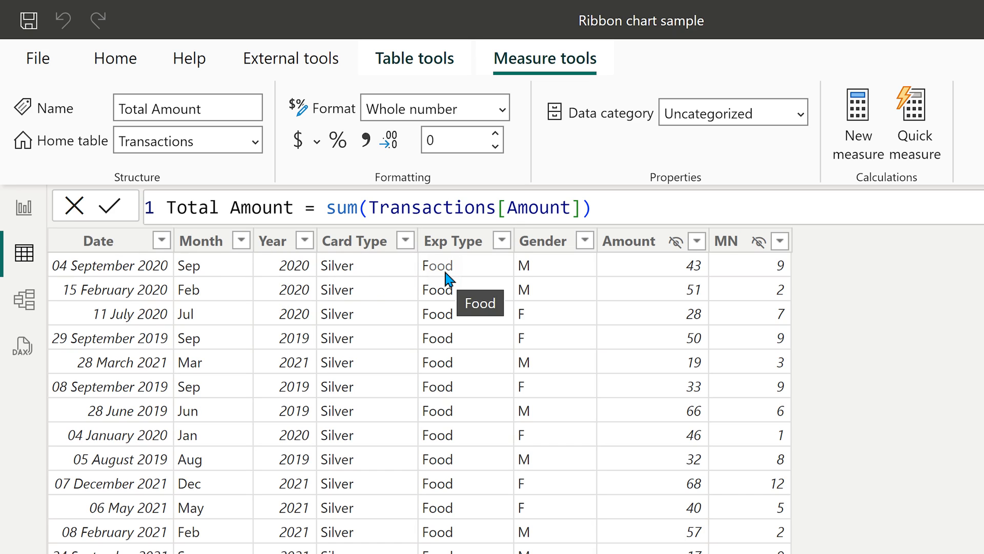
mouse_move(687, 279)
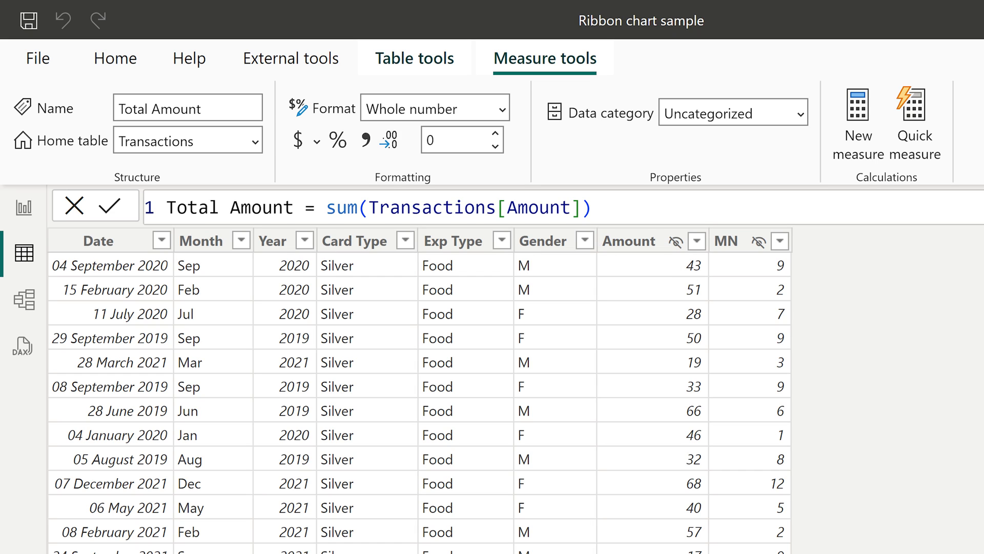
Switch from Table view to the empty report page in Report view
click(224, 207)
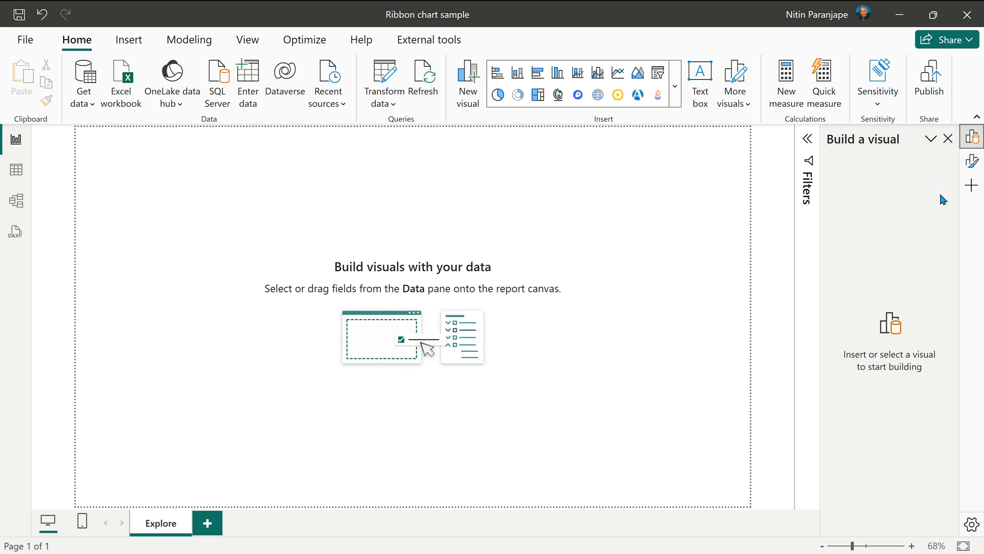
mouse_move(538, 72)
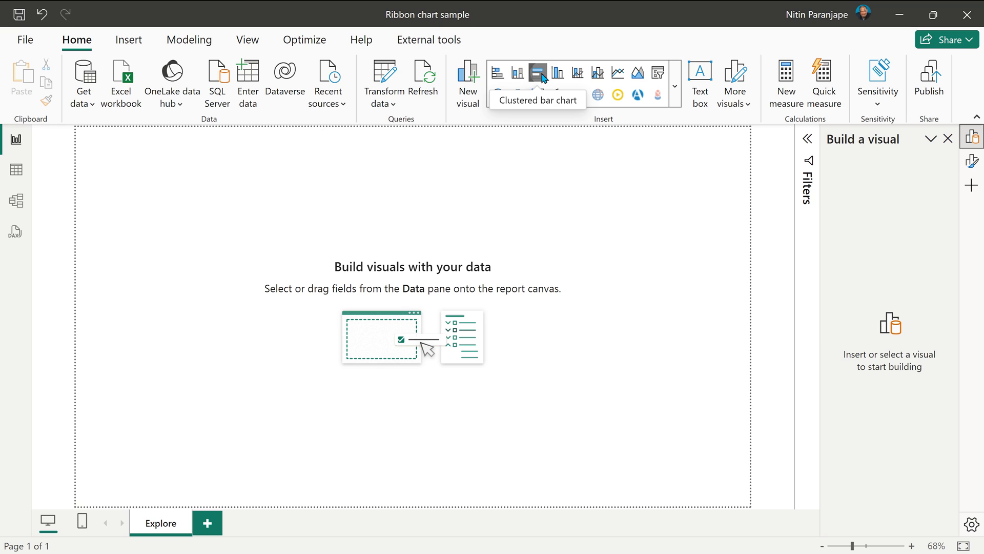
Add a clustered column chart with Month on the X-axis, Total Amount as values, and data labels shown
click(518, 72)
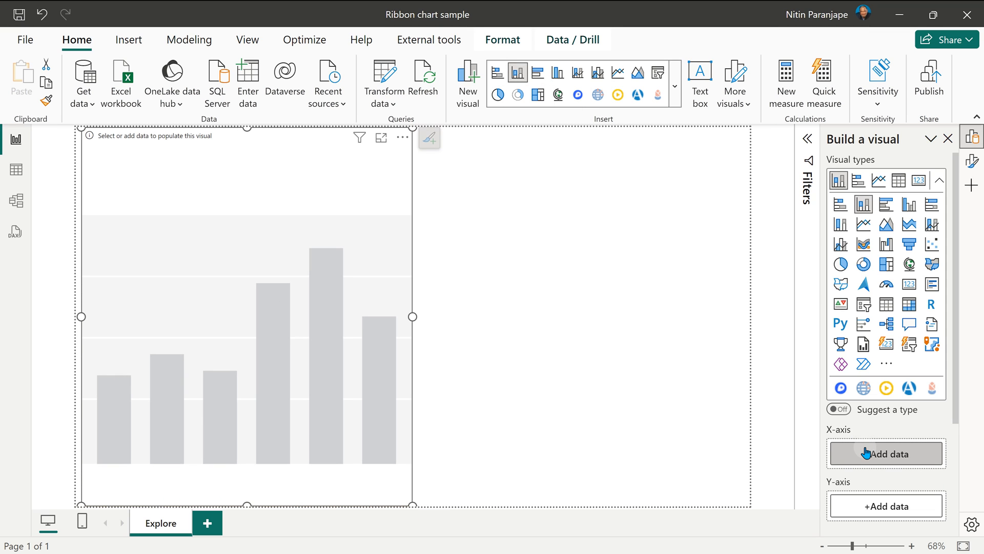
click(886, 453)
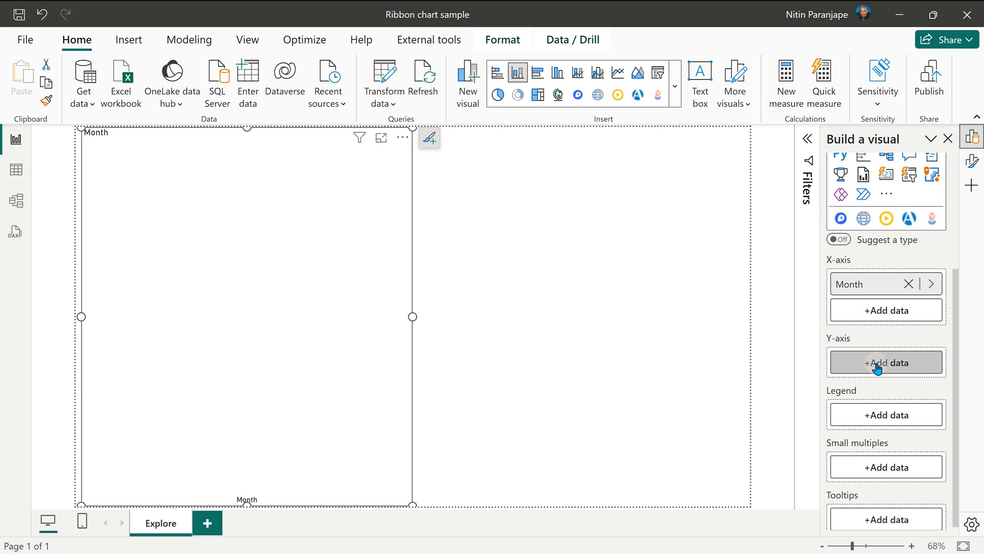
click(886, 363)
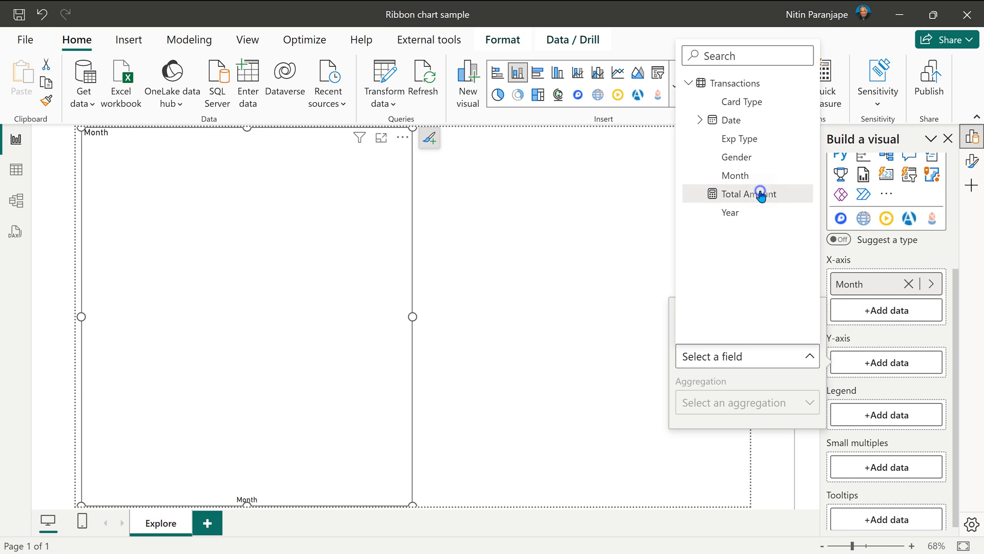
click(760, 194)
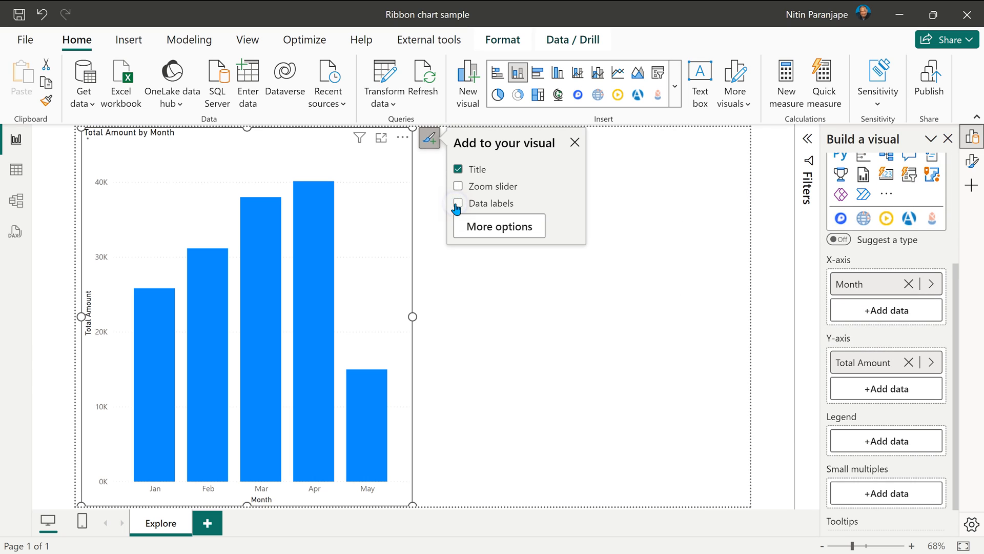
click(457, 203)
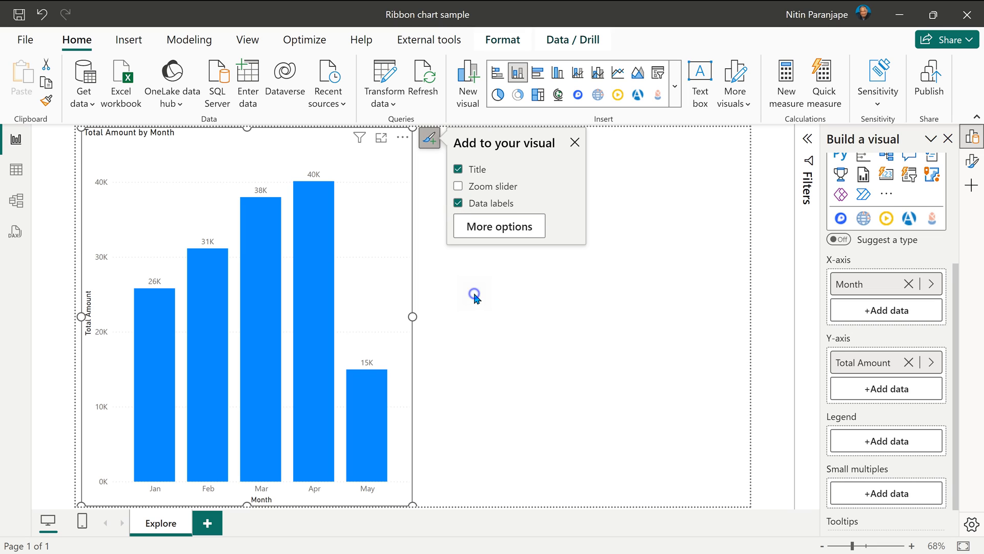
click(366, 459)
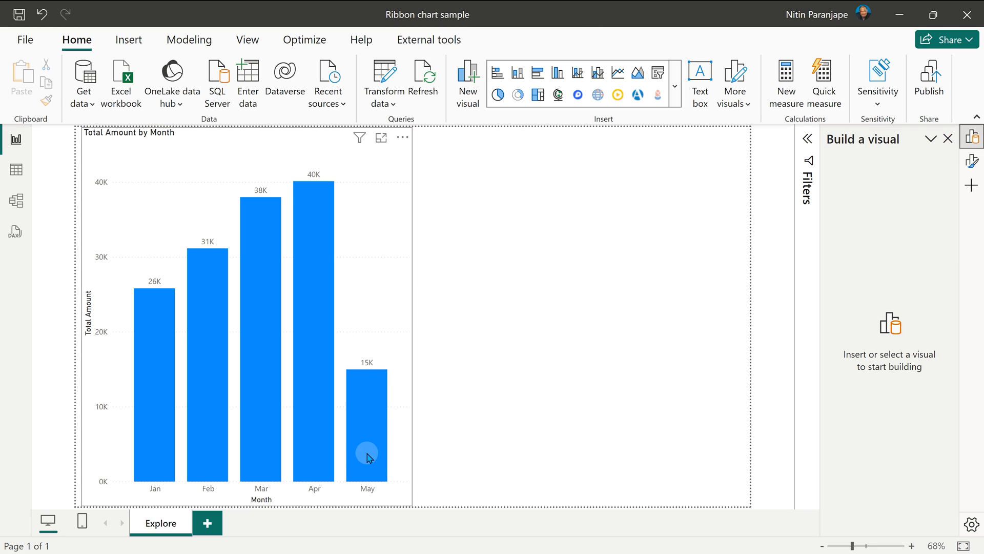
mouse_move(369, 457)
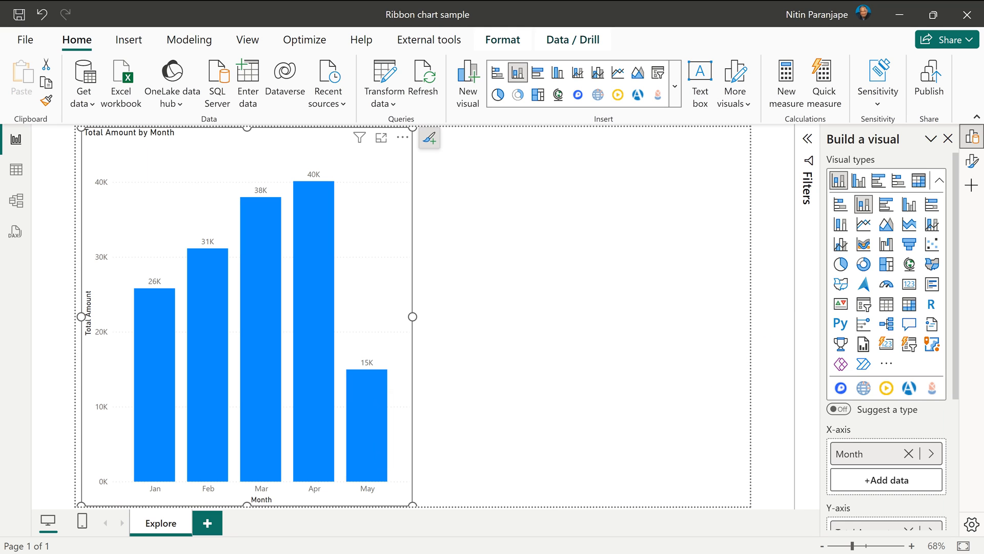
Add Exp Type to the Legend so each month's column stacks by expense type
scroll(down, 3)
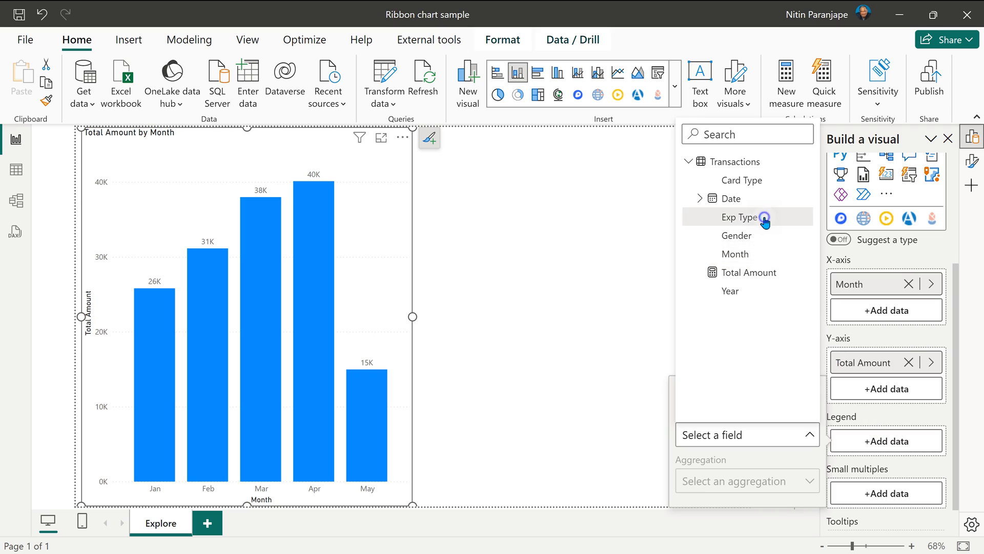
click(763, 217)
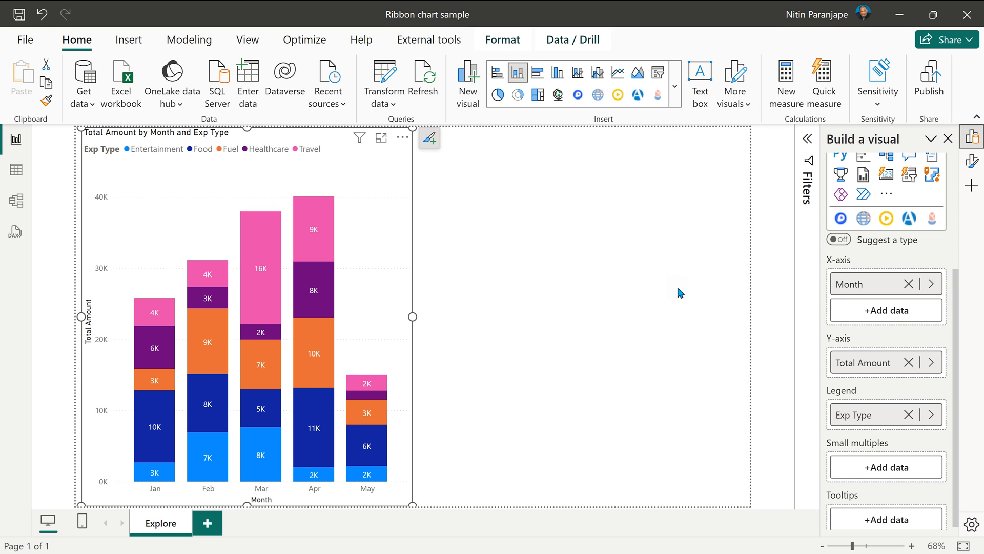
mouse_move(305, 170)
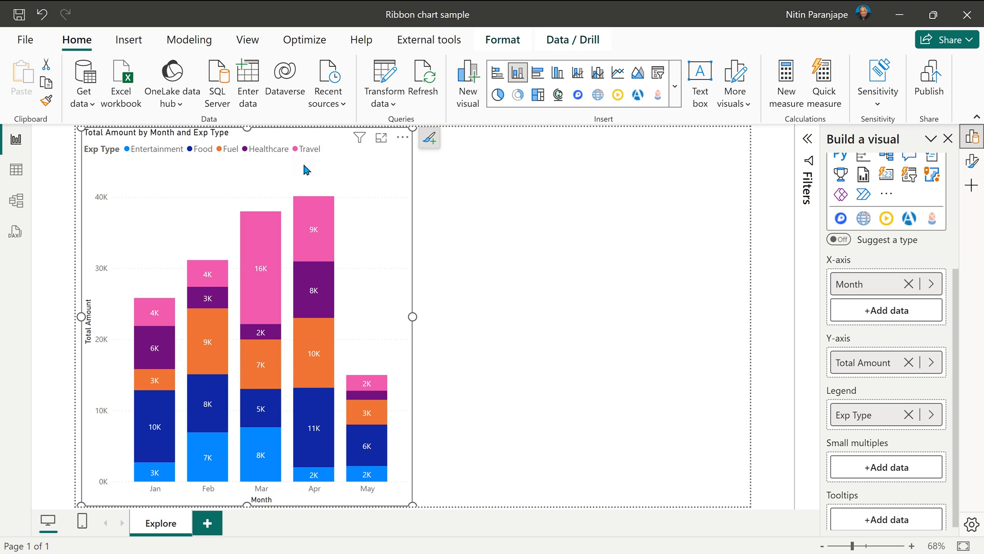
mouse_move(123, 478)
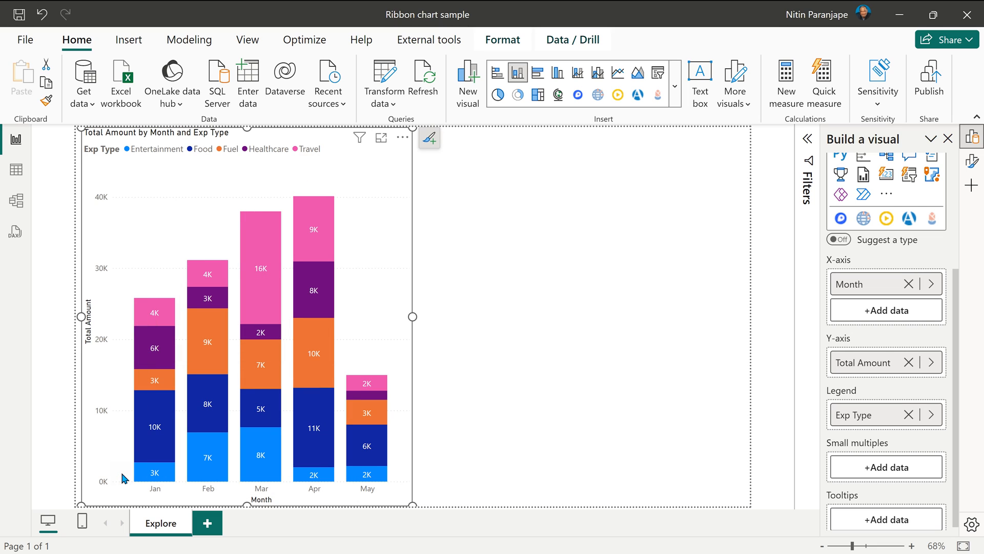
mouse_move(156, 349)
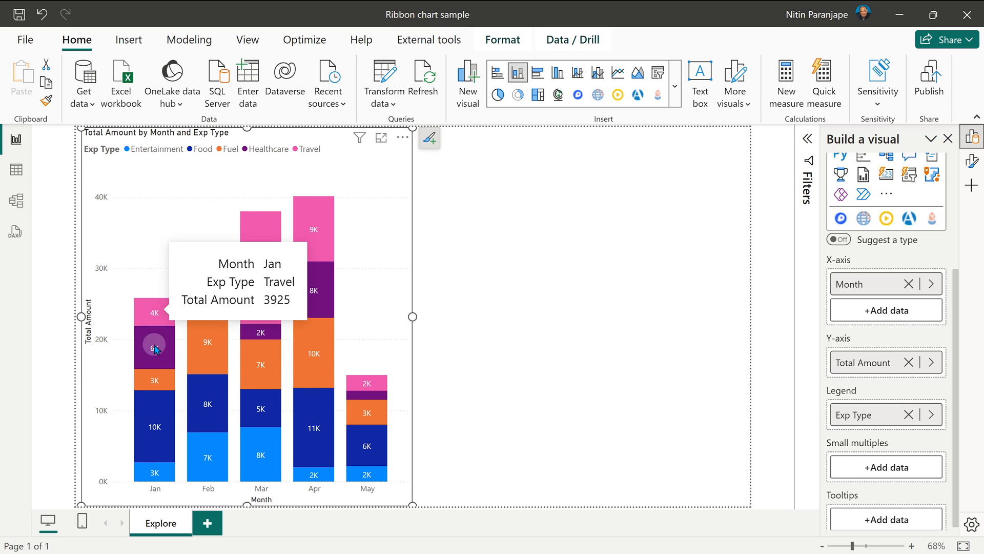
mouse_move(156, 476)
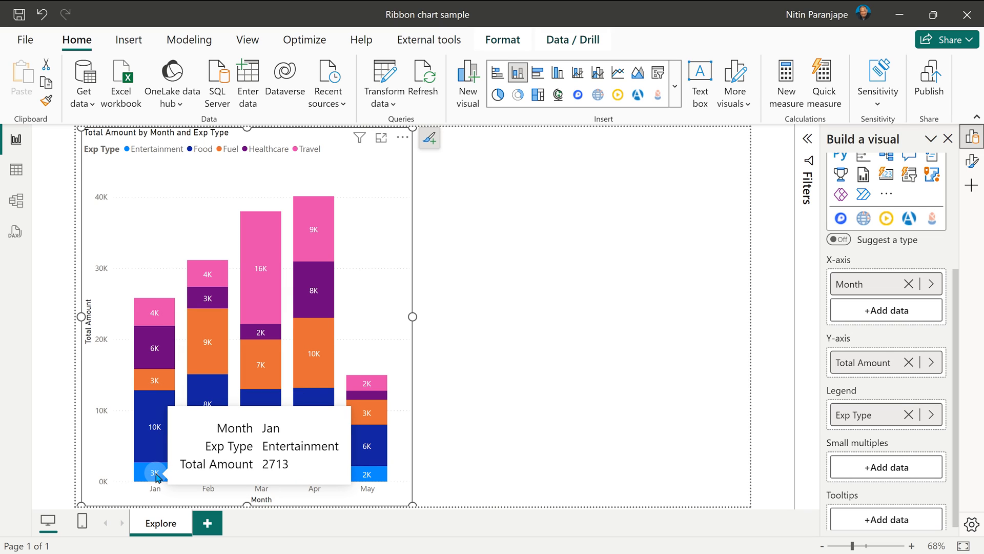
mouse_move(734, 338)
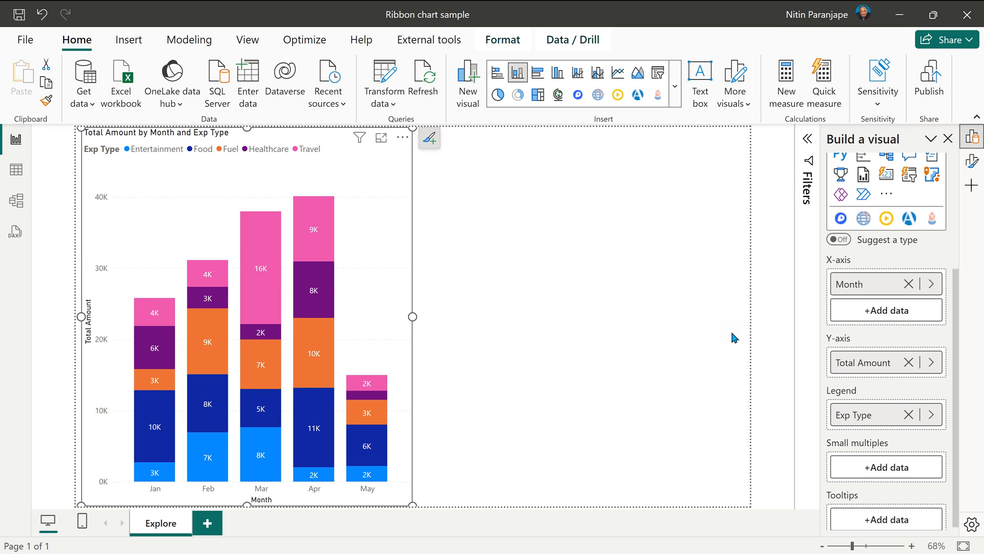
mouse_move(713, 345)
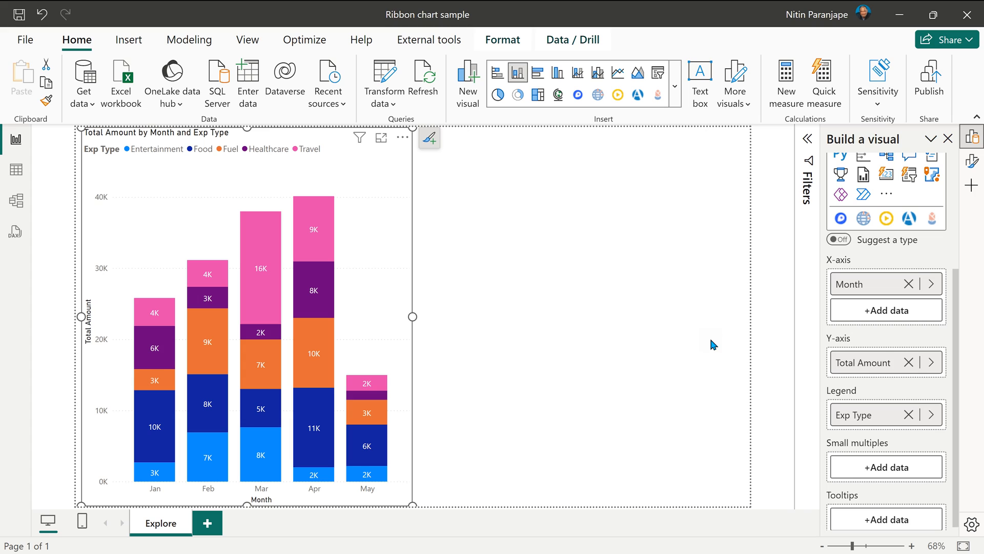
mouse_move(142, 470)
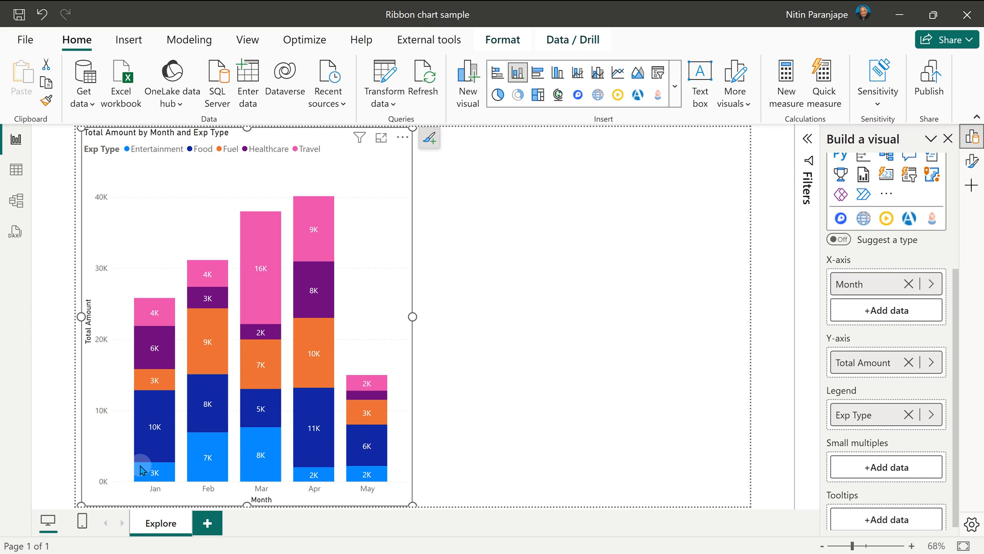
mouse_move(154, 160)
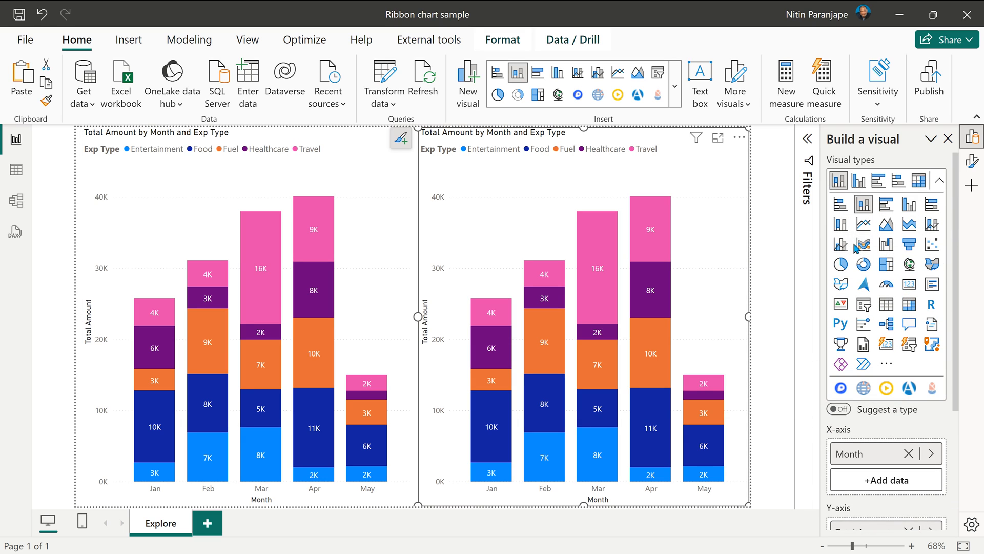
Convert the duplicated stacked column chart into a ribbon chart
click(863, 244)
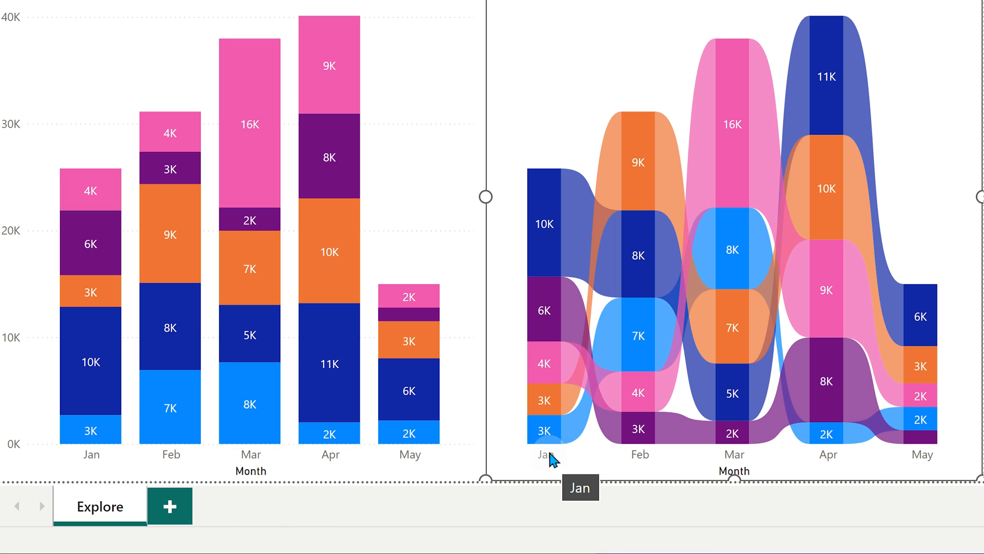
mouse_move(90, 430)
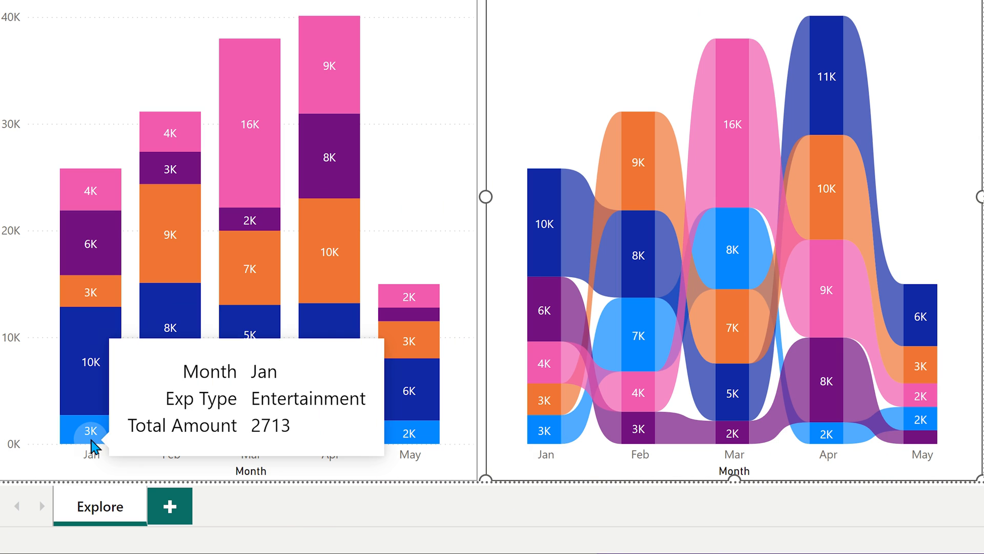
mouse_move(547, 441)
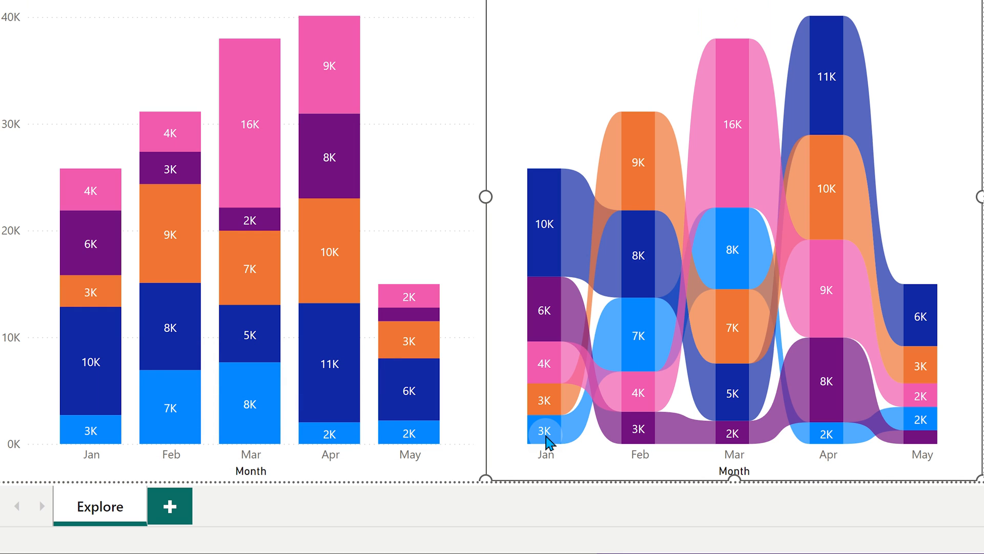
mouse_move(82, 405)
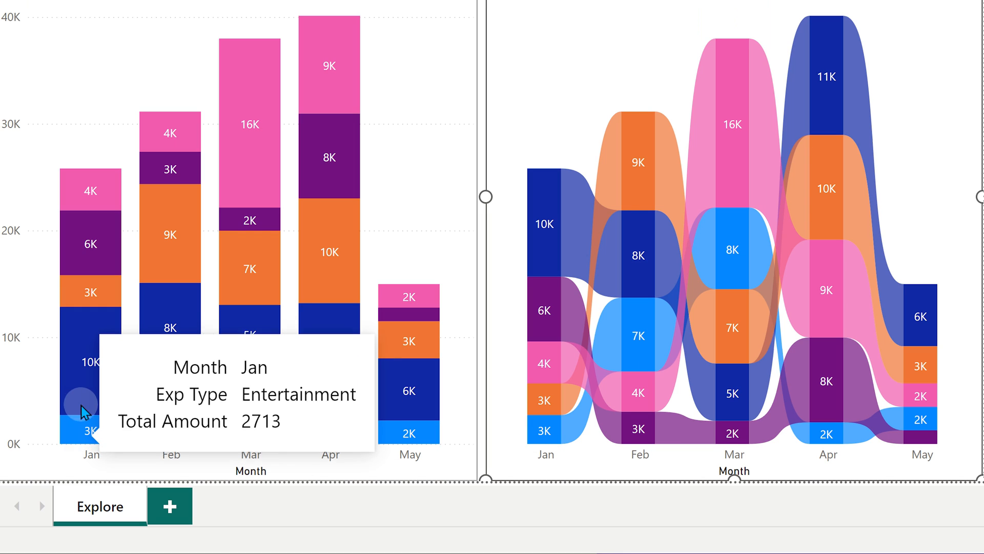
mouse_move(102, 227)
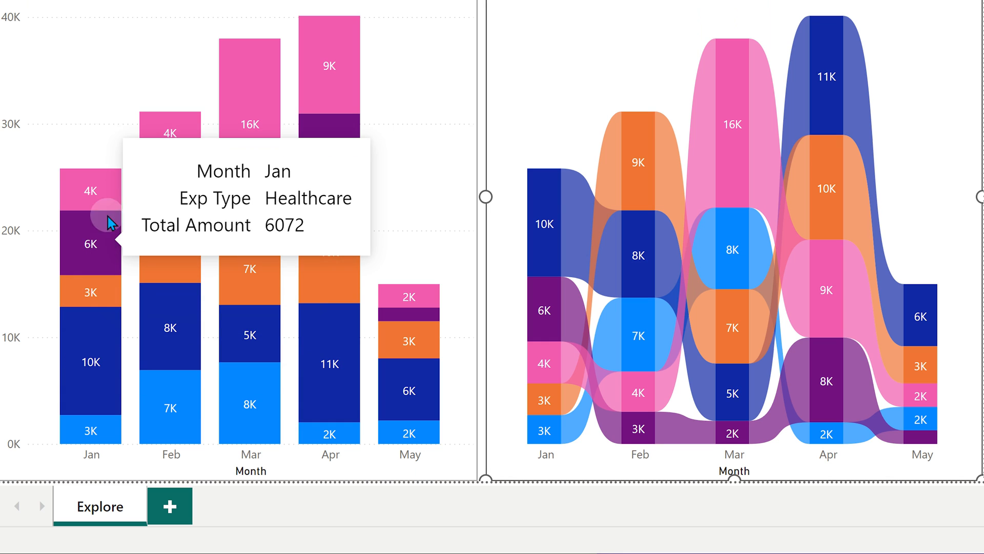
mouse_move(114, 208)
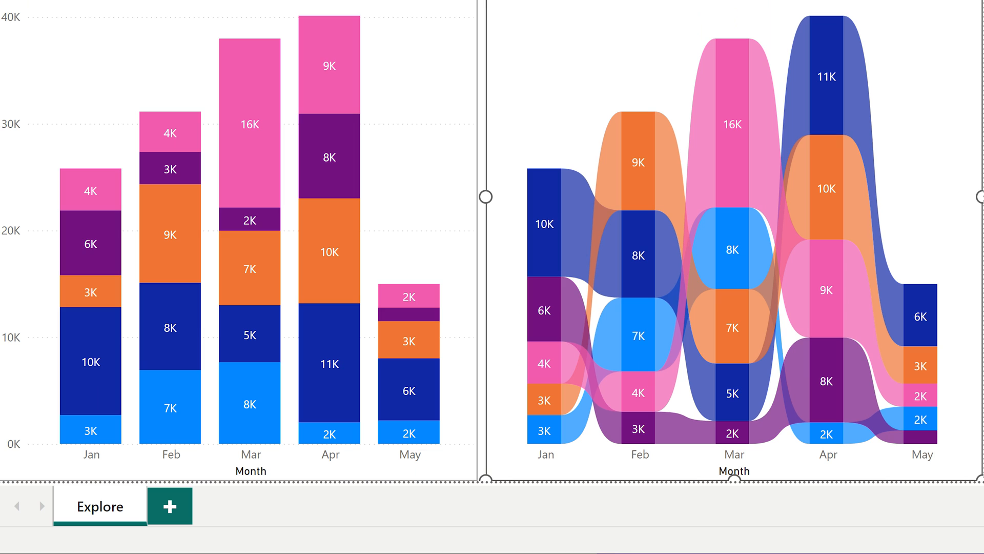
mouse_move(451, 299)
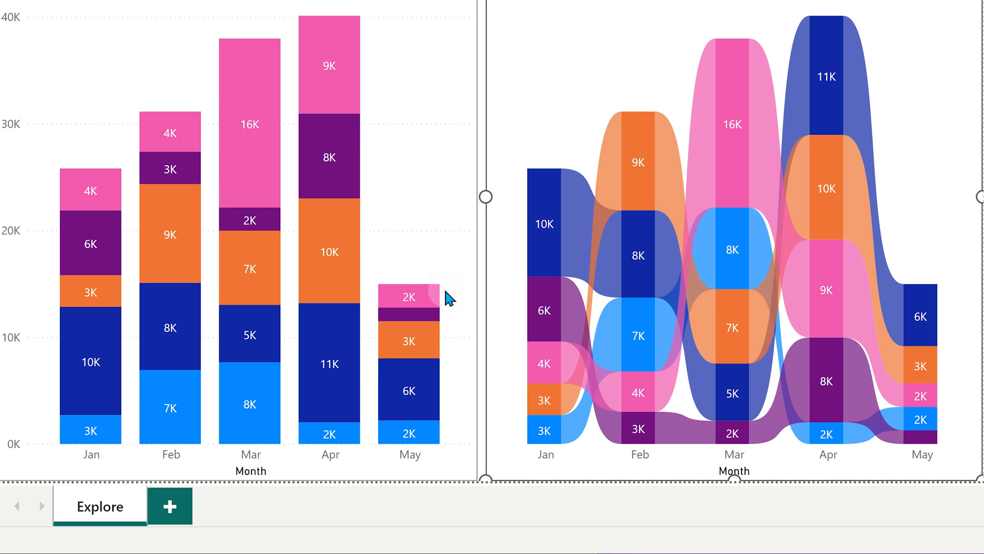
mouse_move(555, 464)
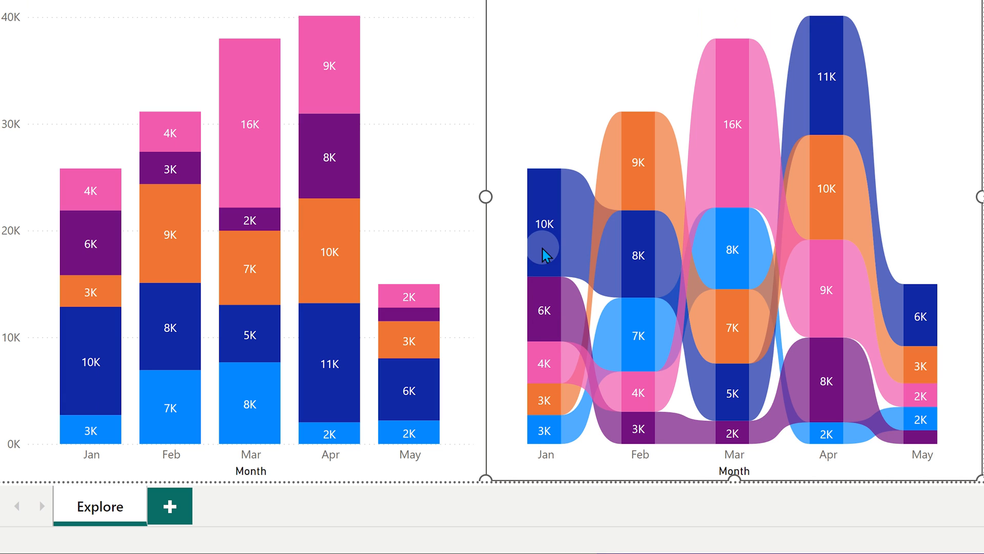
mouse_move(544, 290)
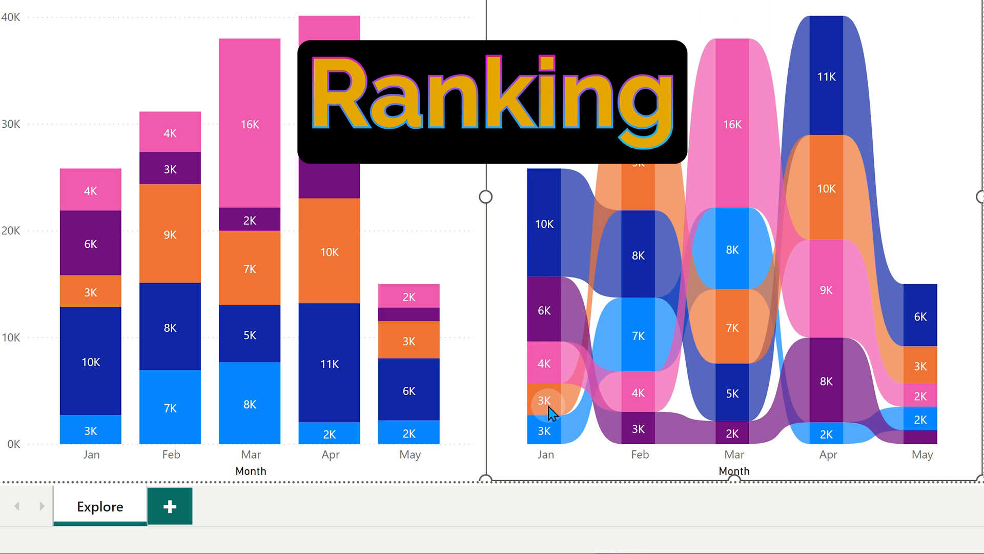
mouse_move(554, 445)
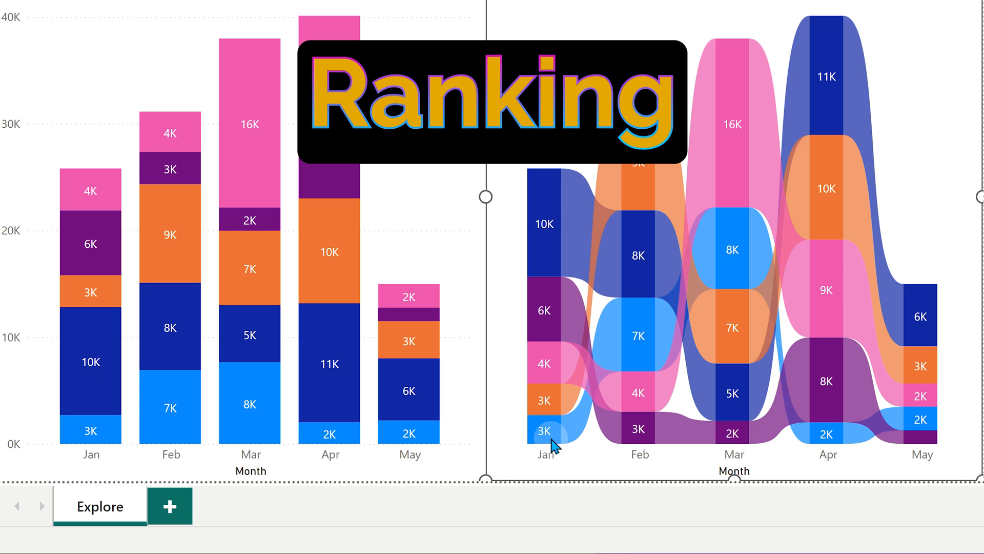
mouse_move(547, 244)
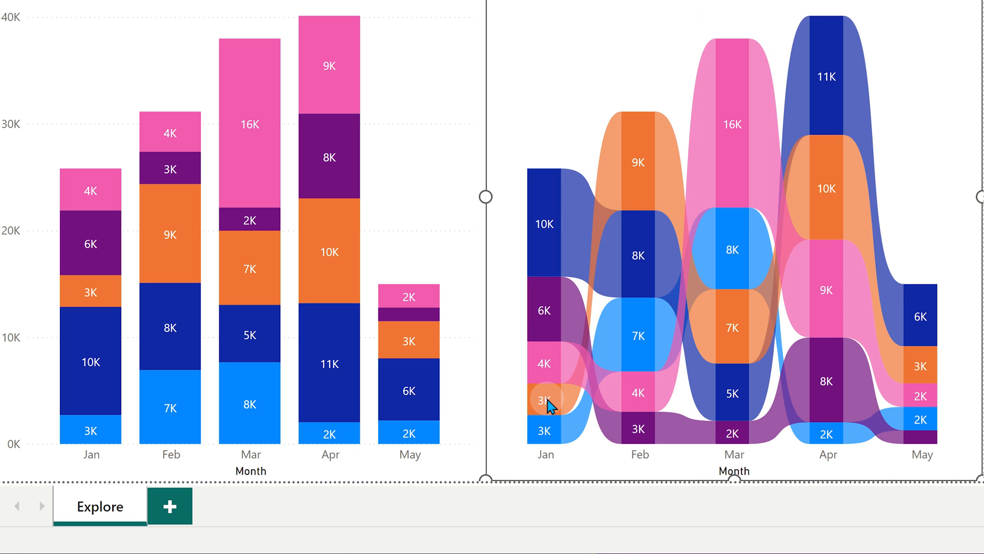
mouse_move(646, 189)
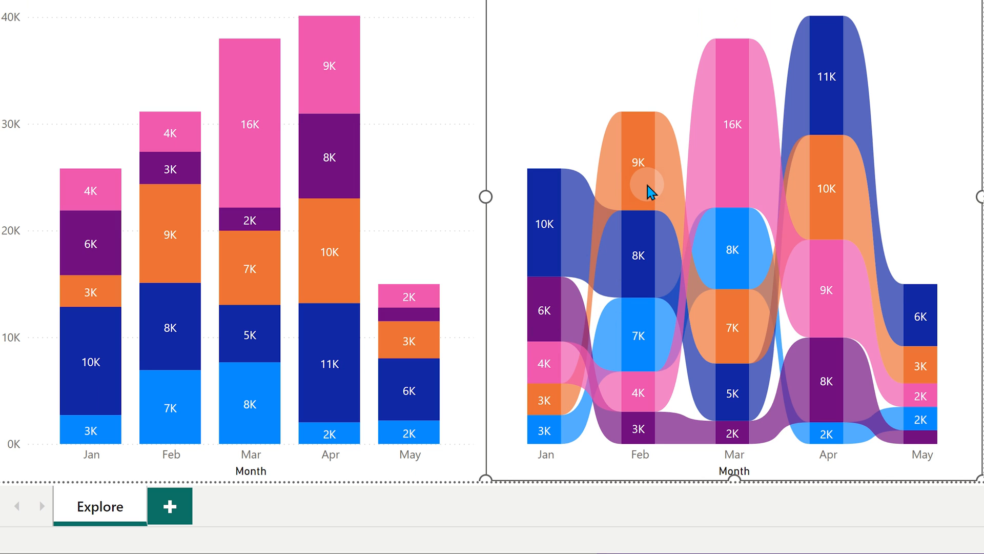
mouse_move(544, 211)
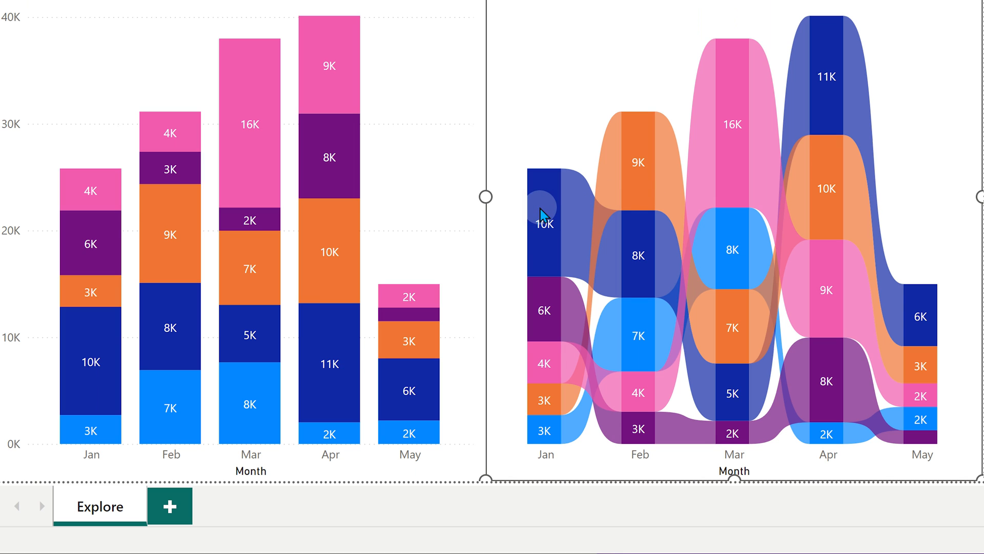
mouse_move(642, 269)
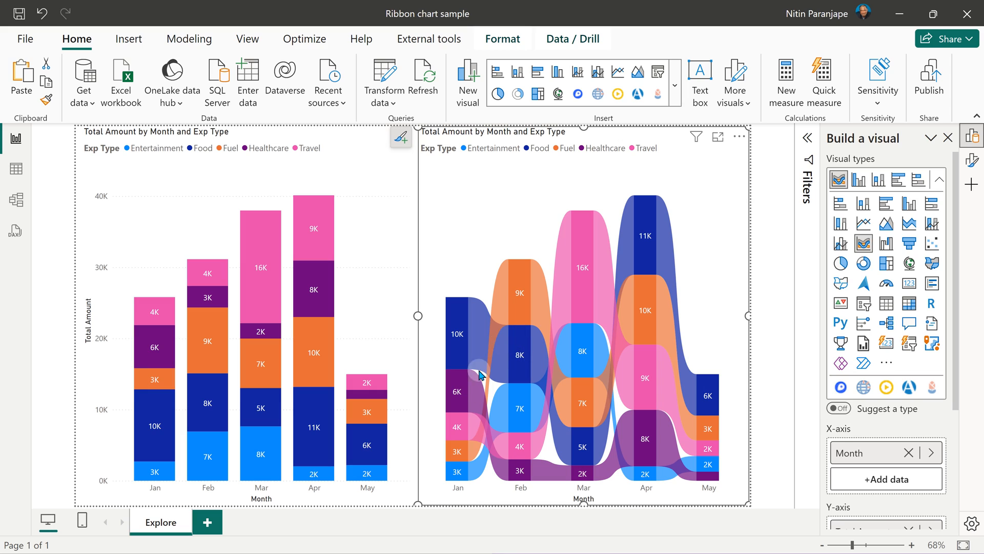
mouse_move(517, 297)
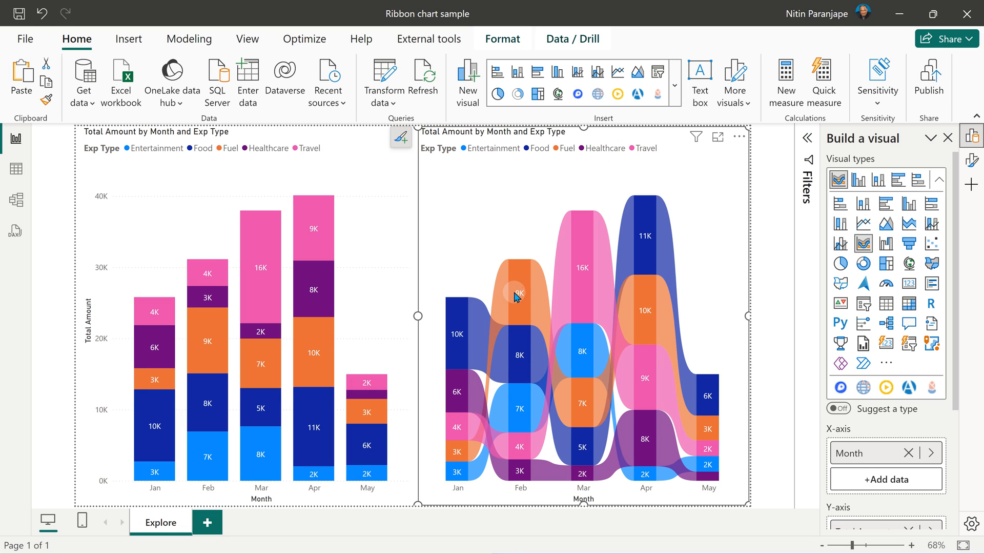
mouse_move(712, 445)
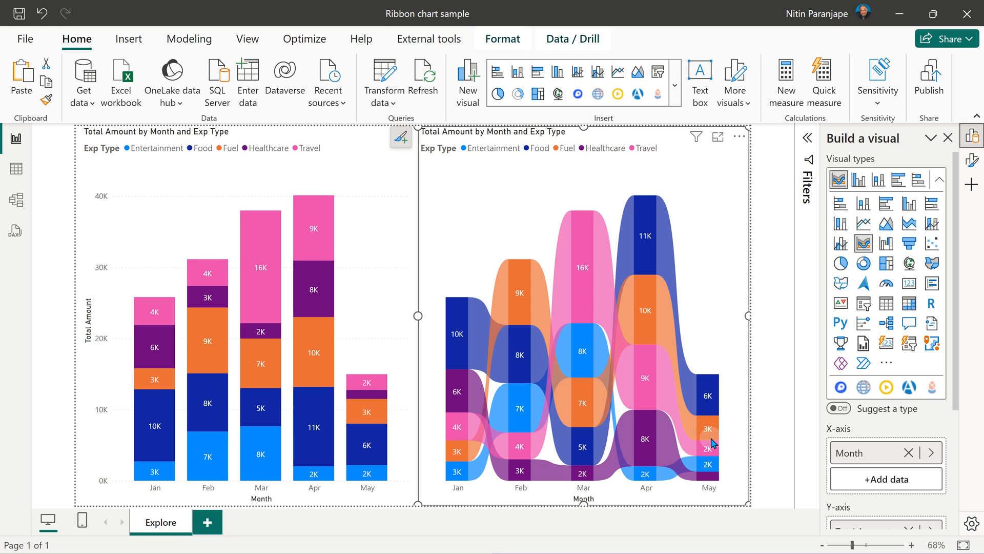
mouse_move(445, 461)
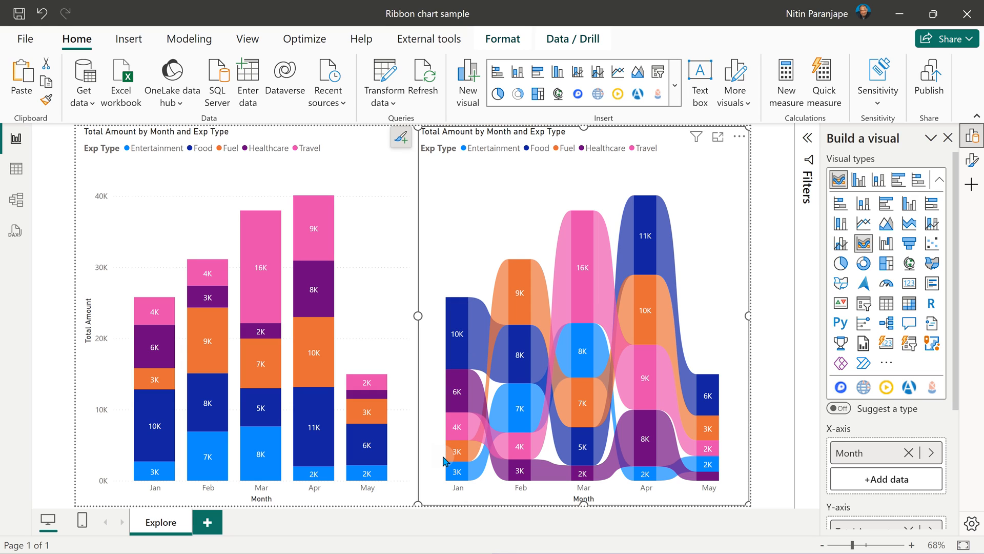
mouse_move(538, 303)
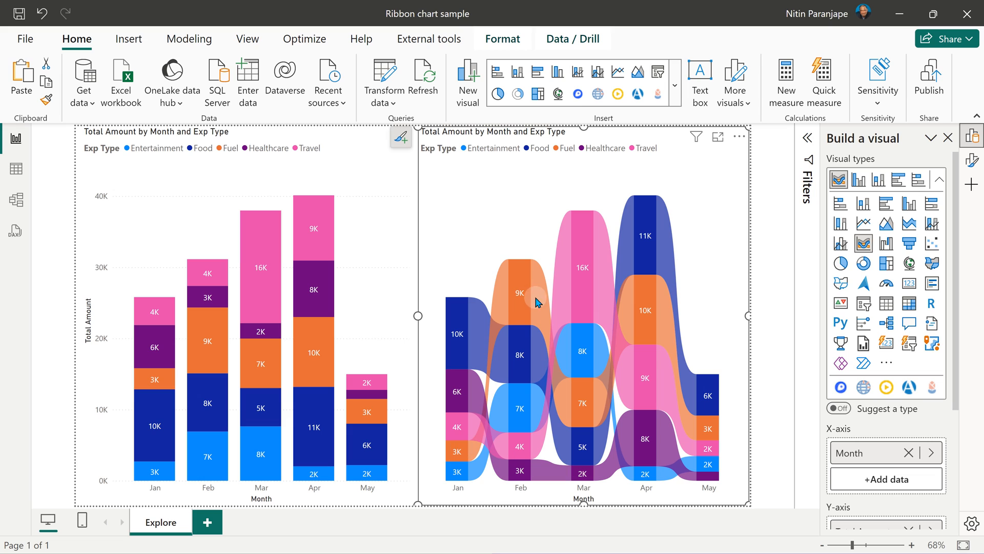
mouse_move(539, 302)
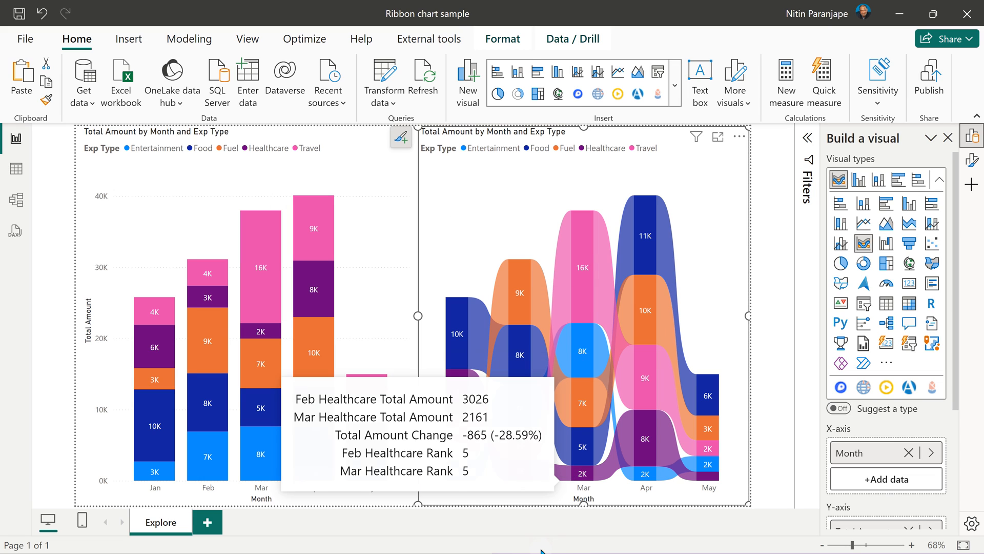
mouse_move(517, 542)
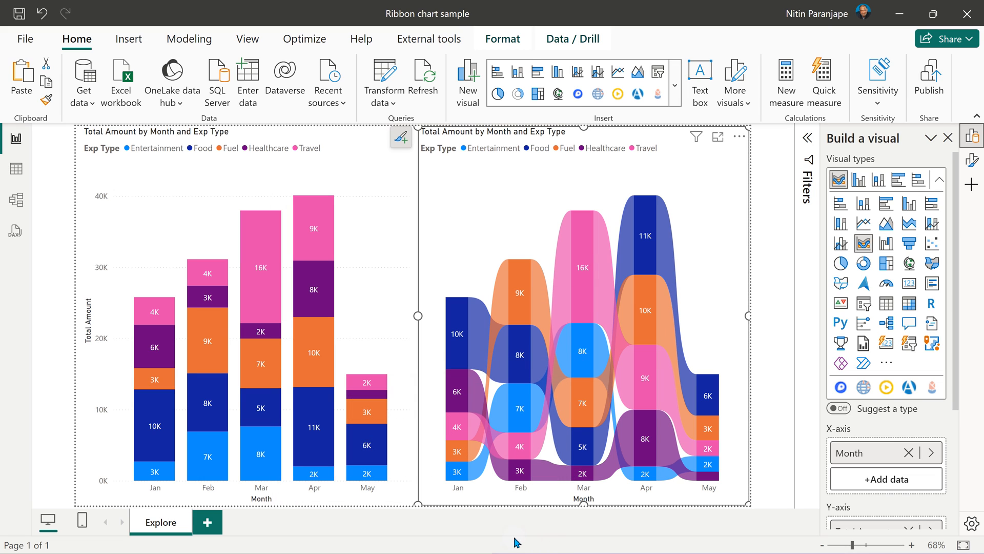
mouse_move(458, 455)
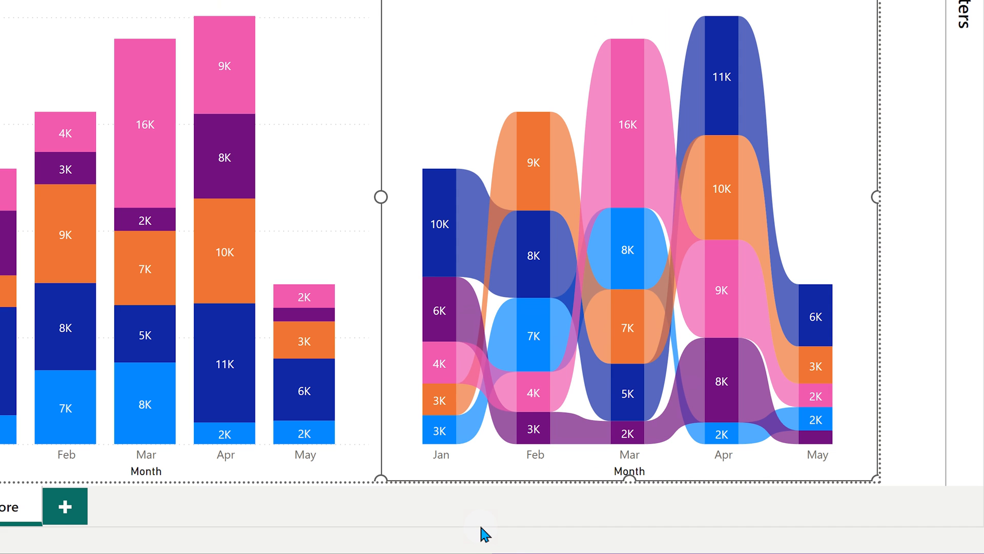
mouse_move(465, 412)
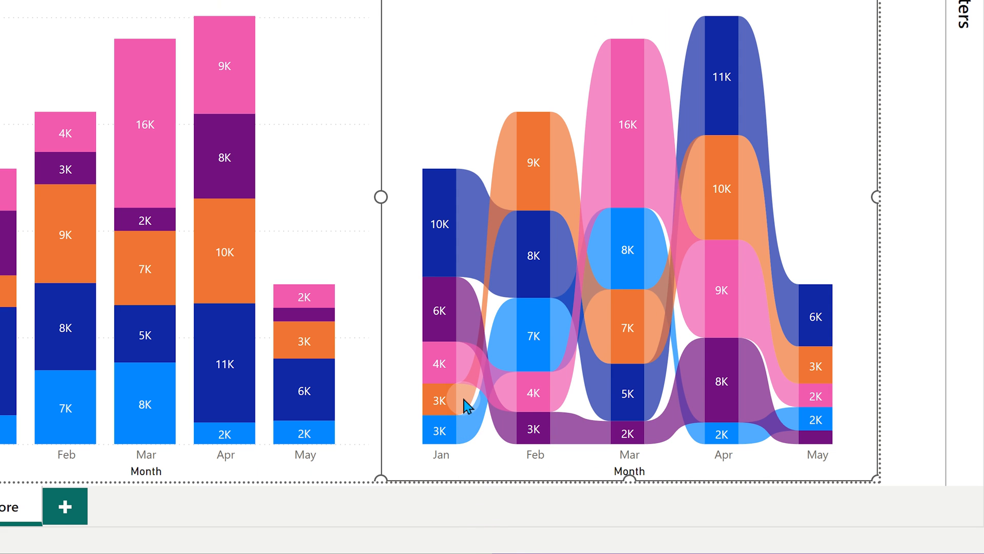
mouse_move(464, 405)
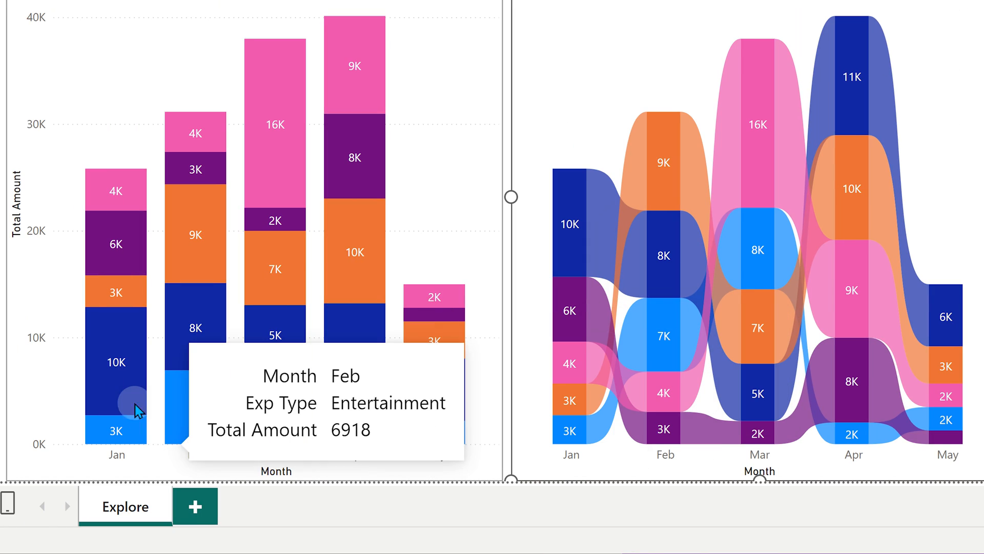
mouse_move(115, 299)
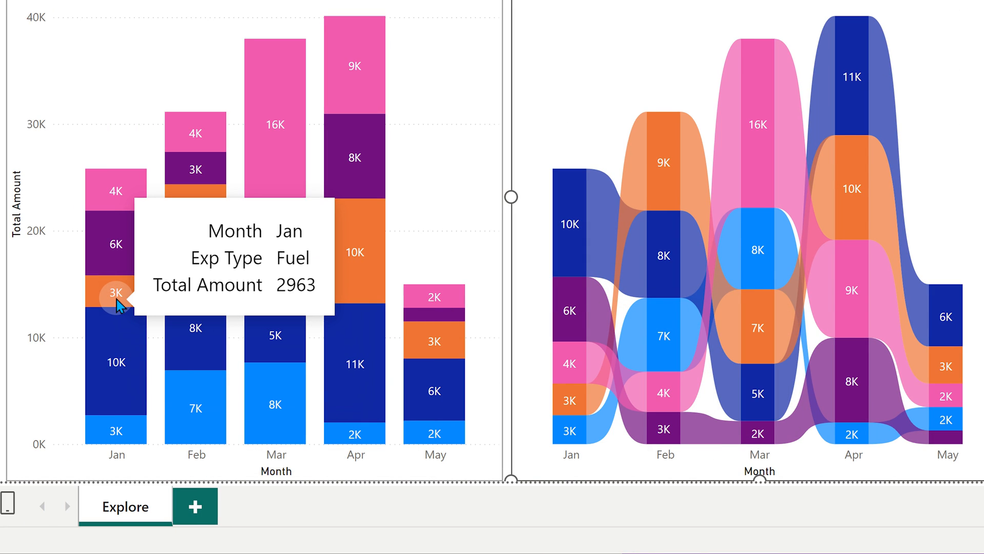
mouse_move(198, 235)
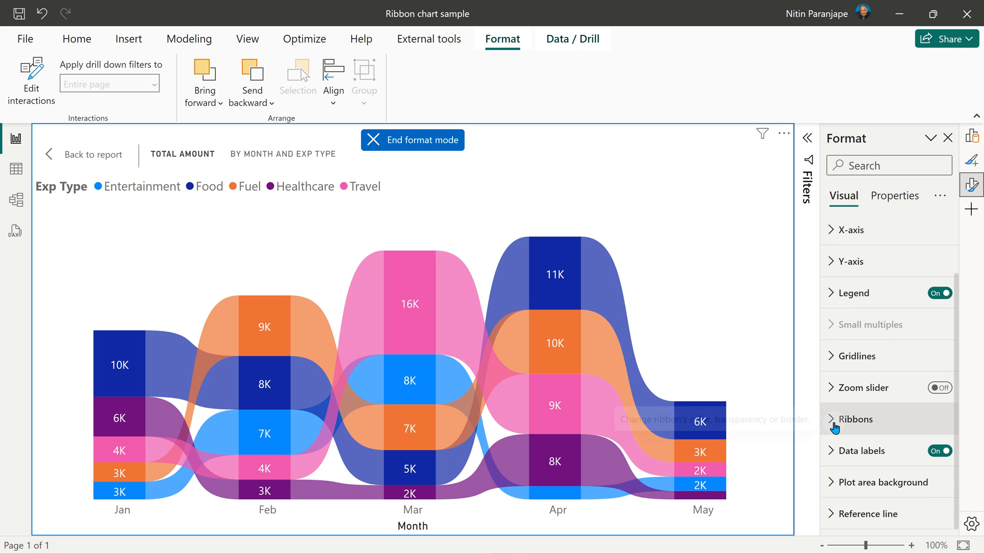
mouse_move(53, 516)
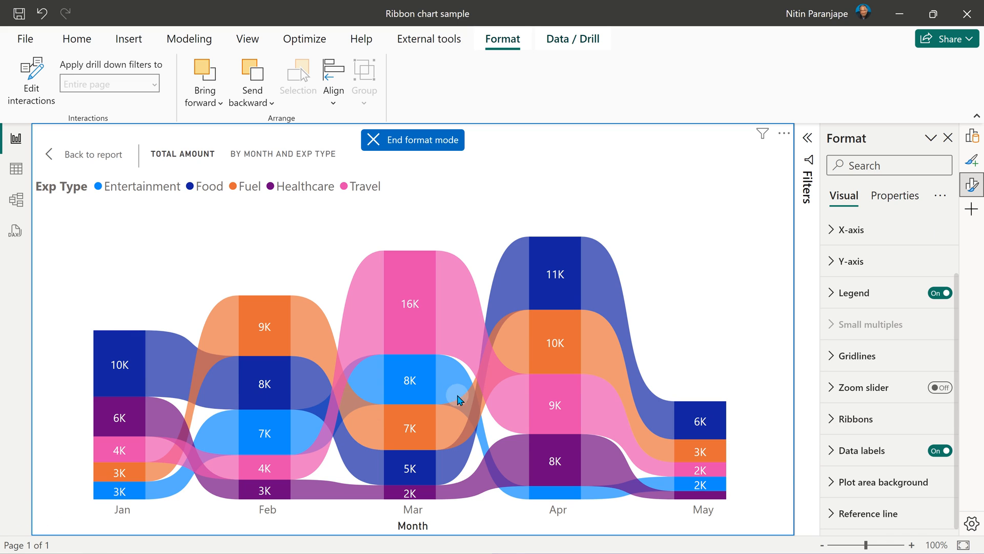
mouse_move(807, 471)
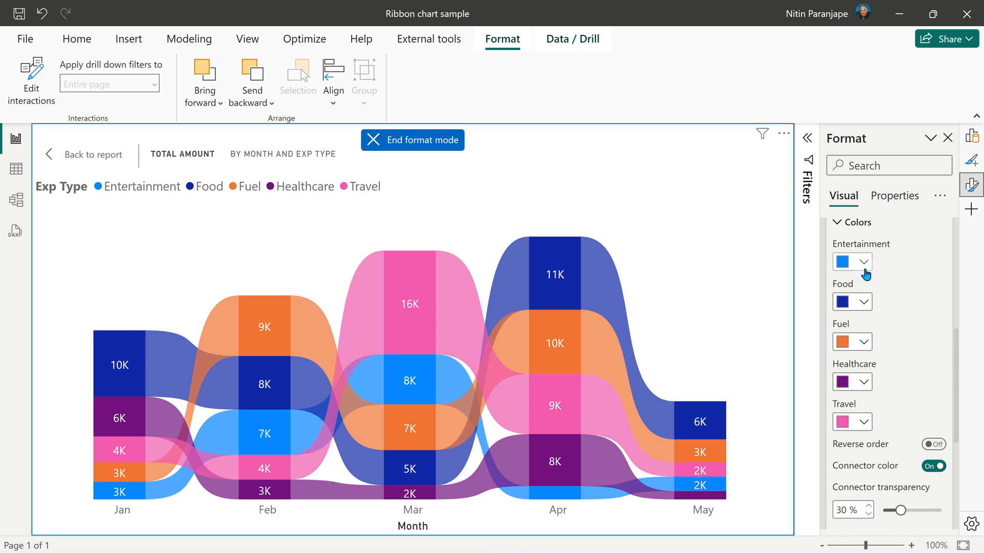
mouse_move(909, 413)
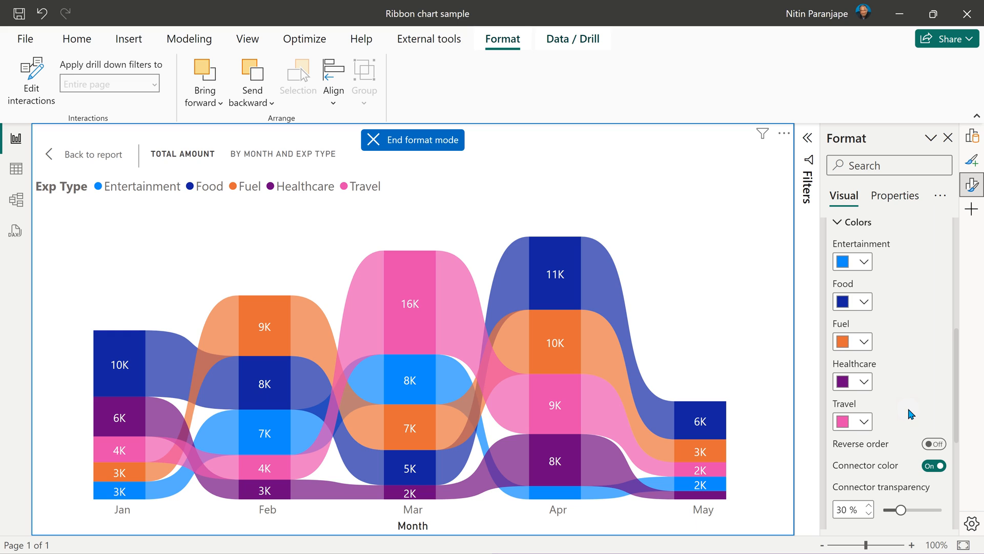
mouse_move(932, 444)
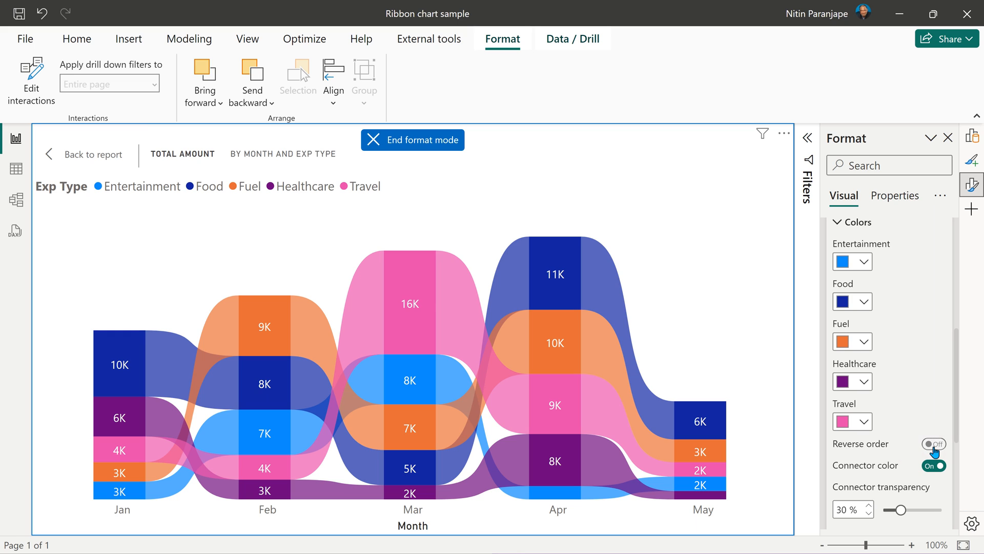
click(934, 443)
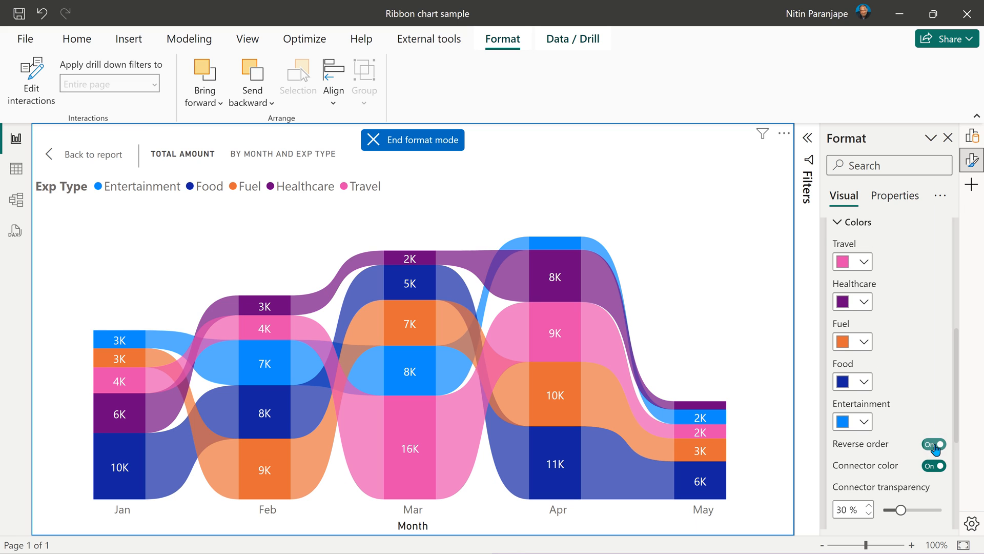
click(933, 444)
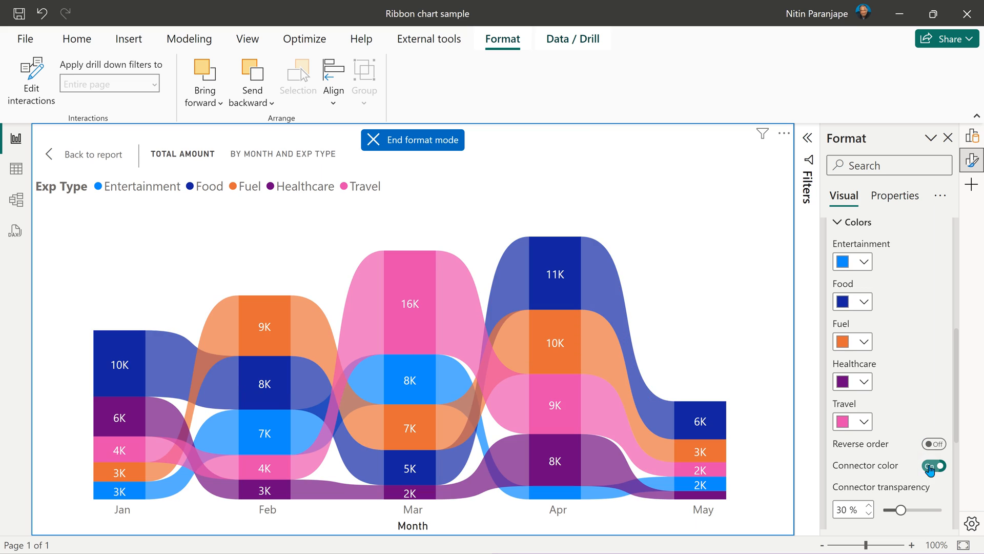
click(933, 466)
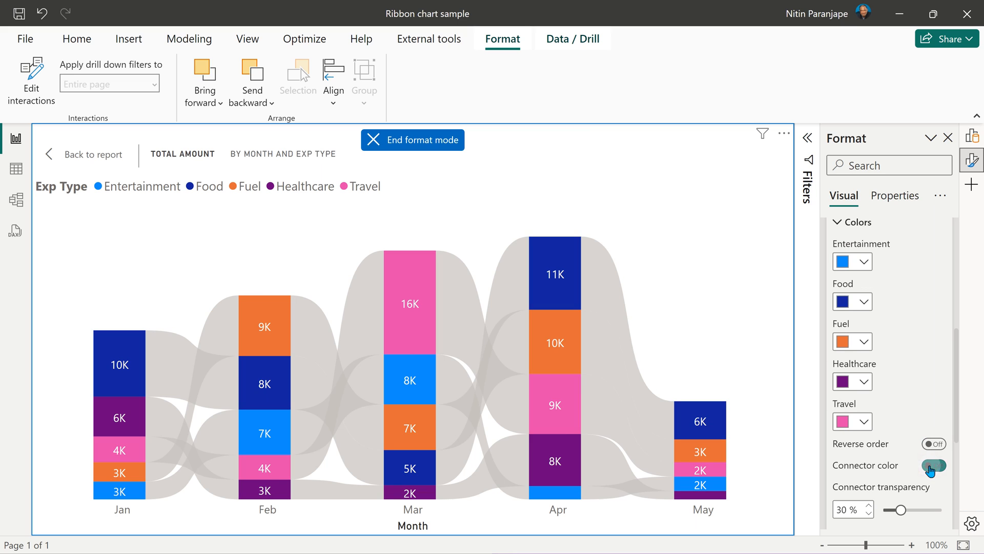
click(933, 465)
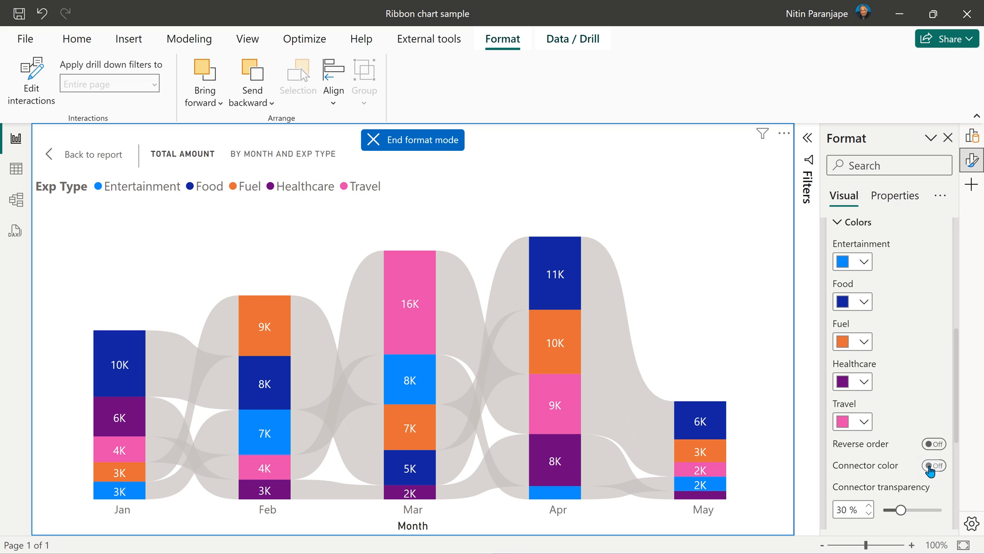
click(933, 466)
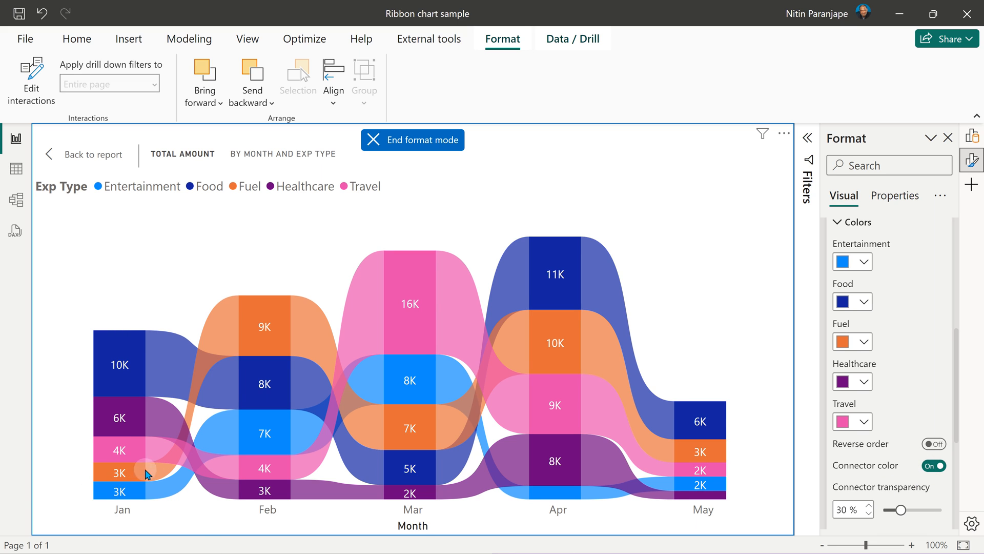
mouse_move(650, 455)
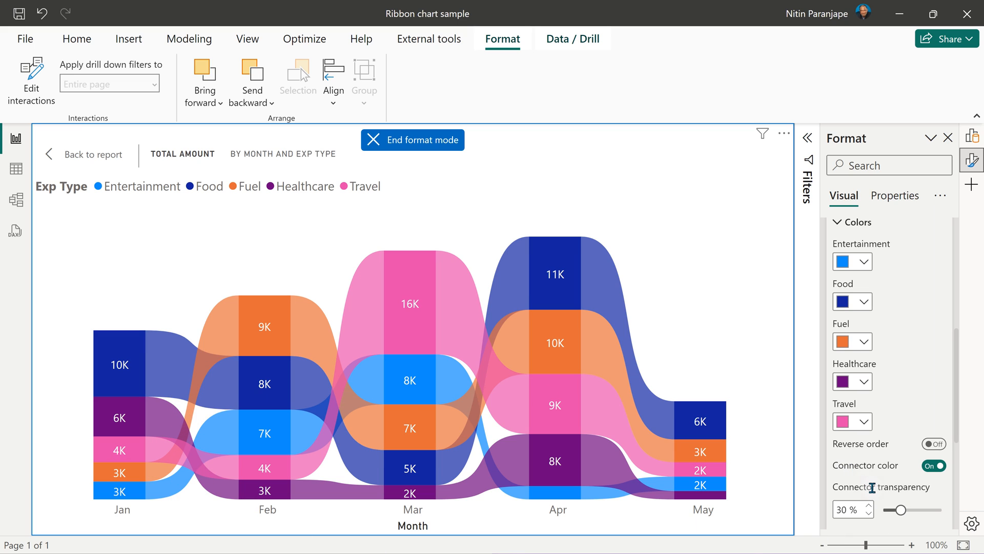
Raise the ribbon Connector transparency slider from 30% to 57%
drag(896, 510, 908, 510)
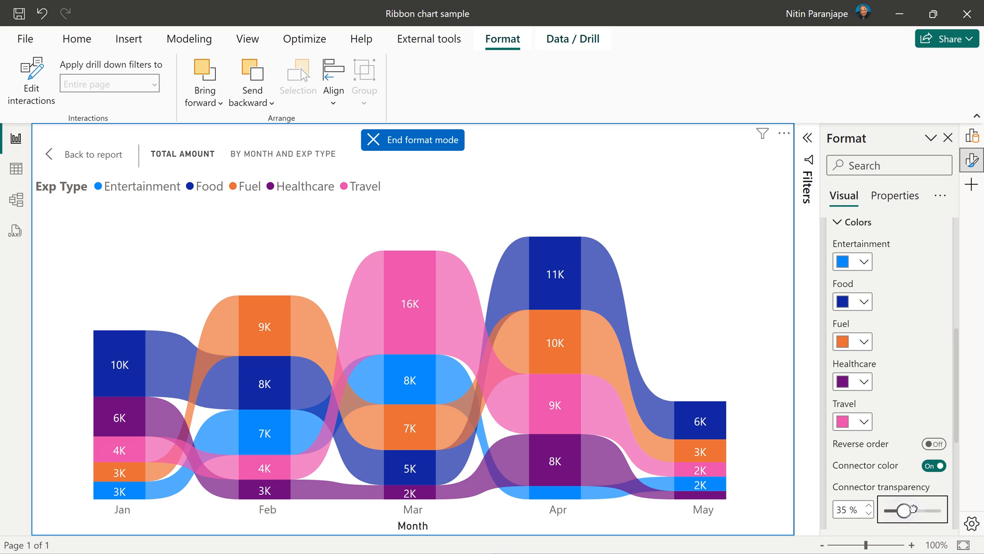
drag(901, 510, 925, 509)
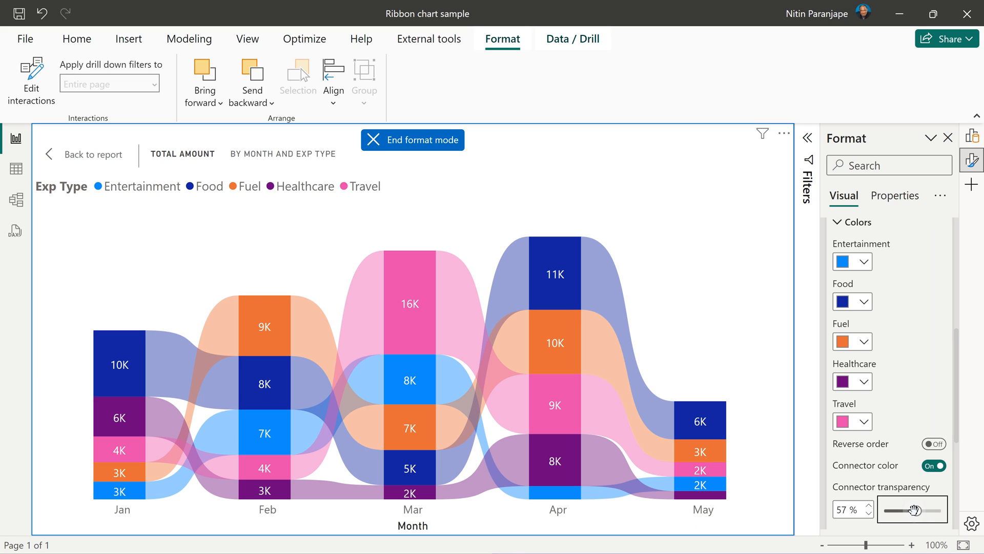
drag(907, 508, 917, 509)
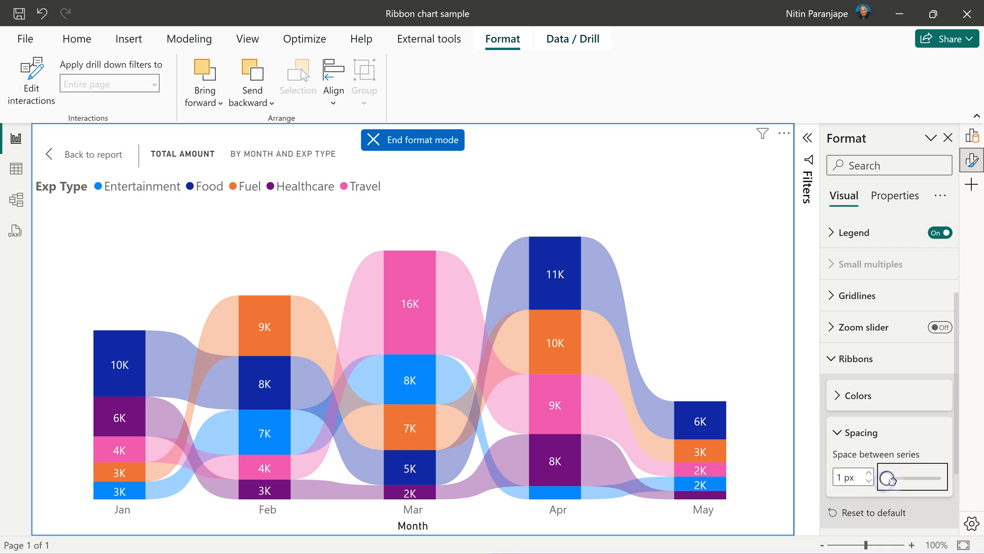
Set the ribbon chart's Space between series slider to 5 px
drag(891, 479, 915, 479)
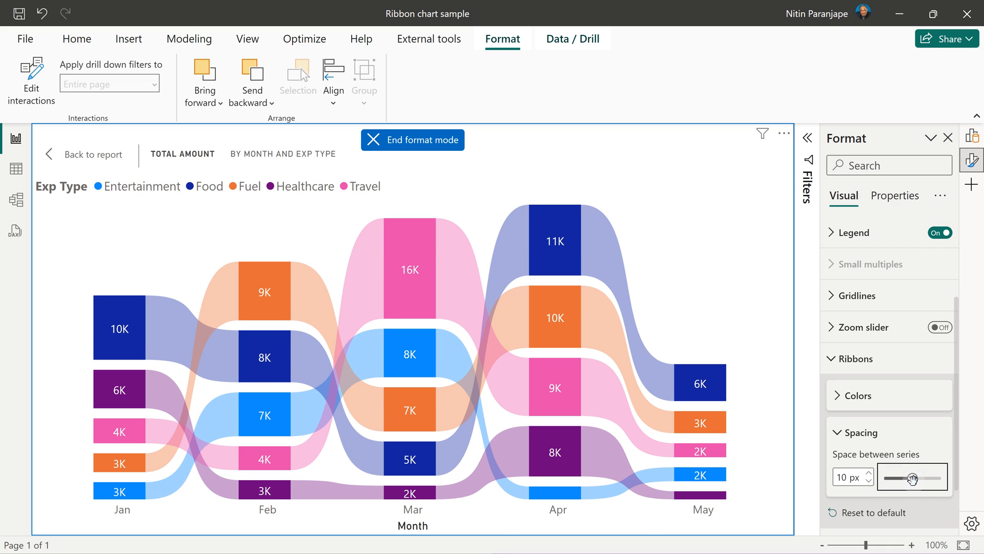
drag(914, 479, 894, 479)
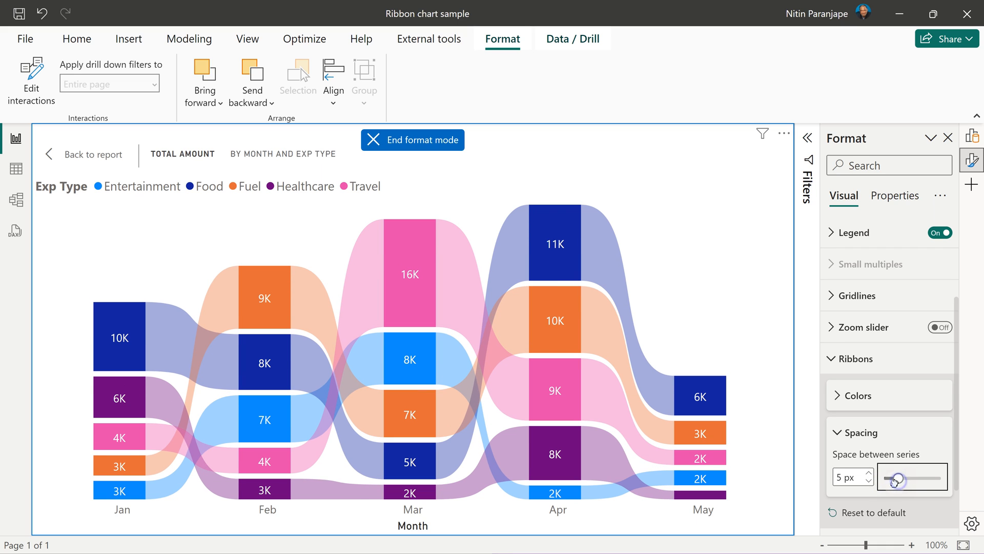
drag(895, 477, 888, 477)
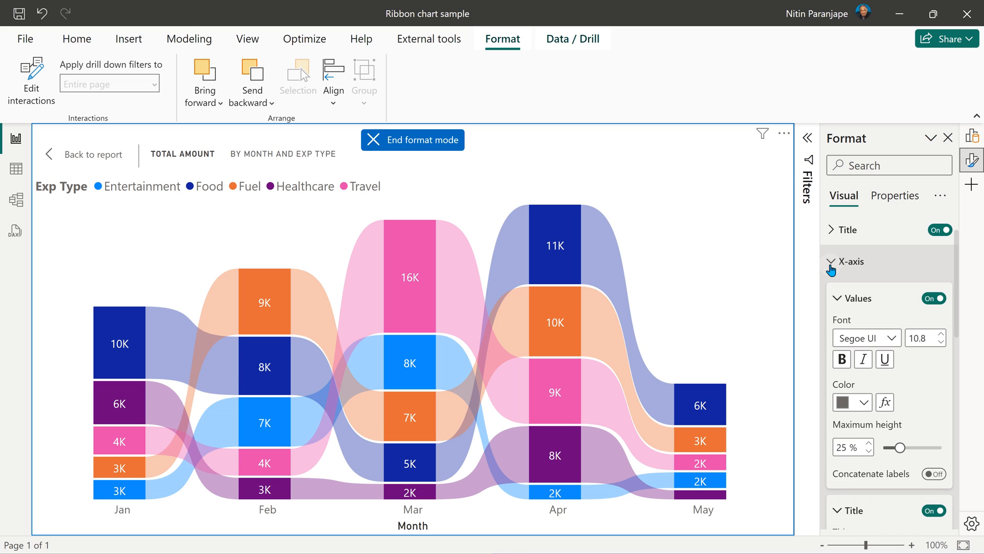
click(833, 261)
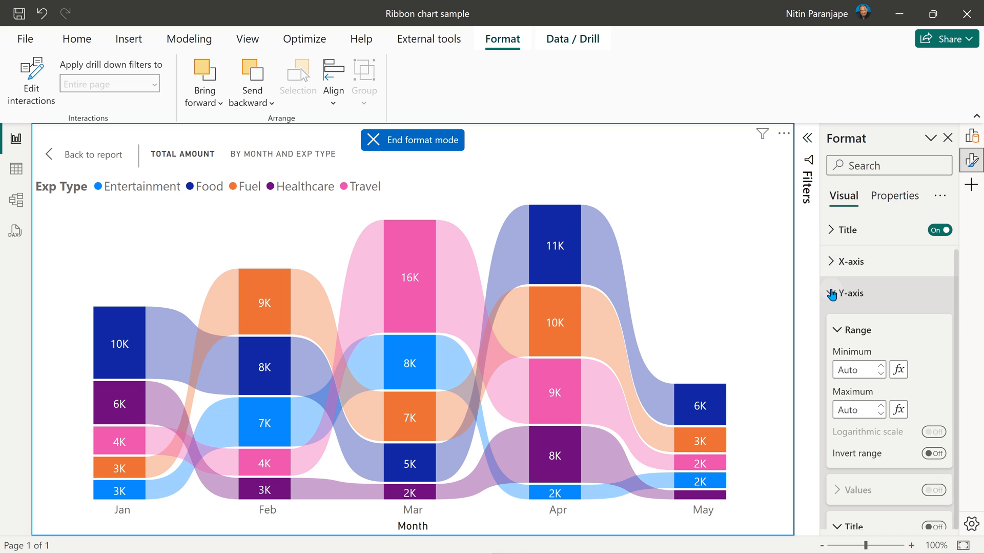
click(832, 293)
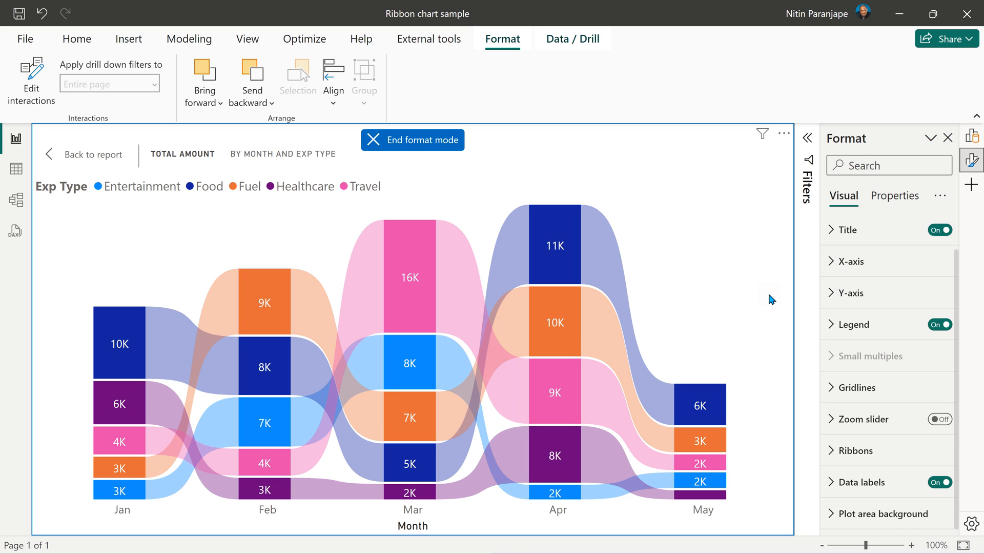